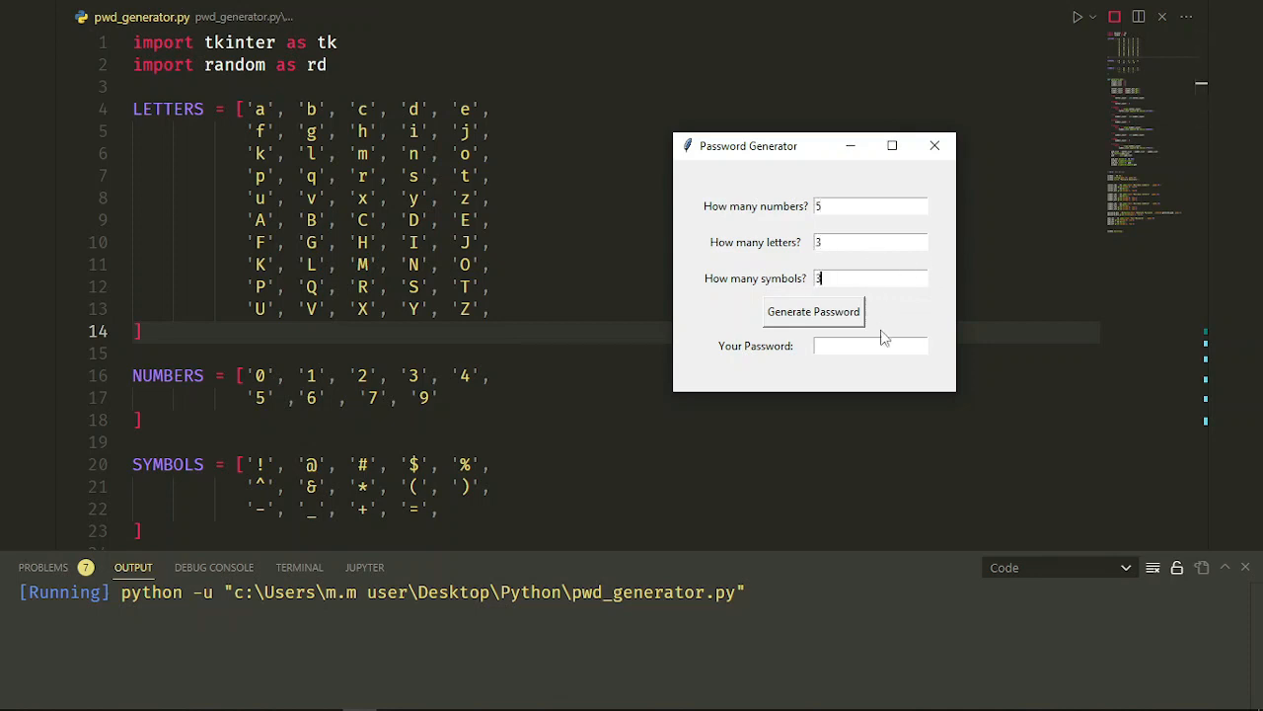
Demo the Password Generator by generating passwords, changing the number count, then closing it.
left_click(813, 311)
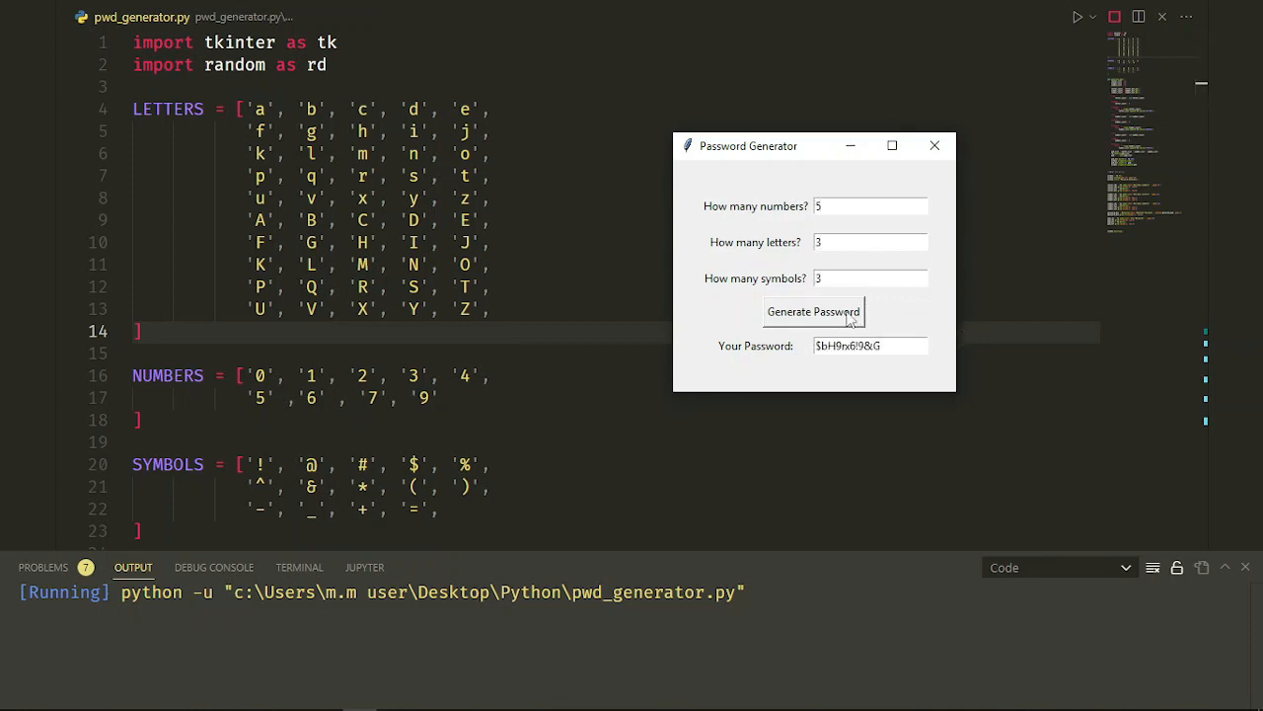
left_click(813, 311)
type("8")
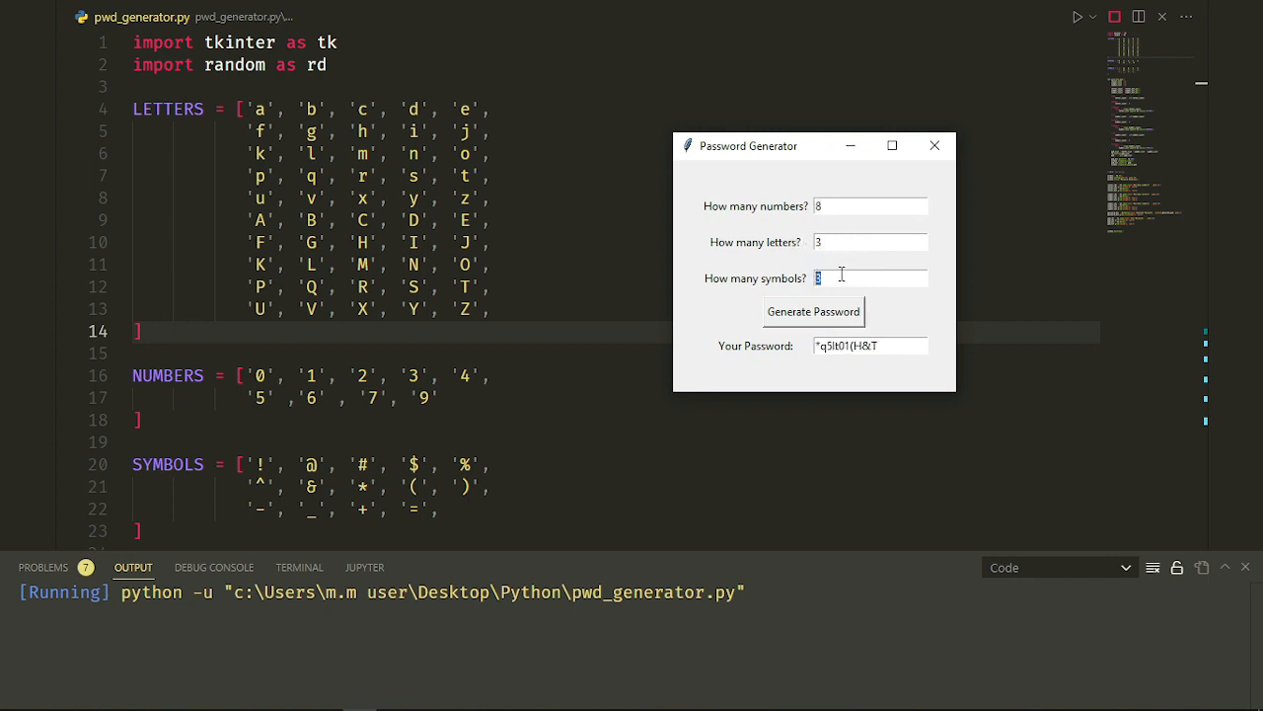
left_click(813, 311)
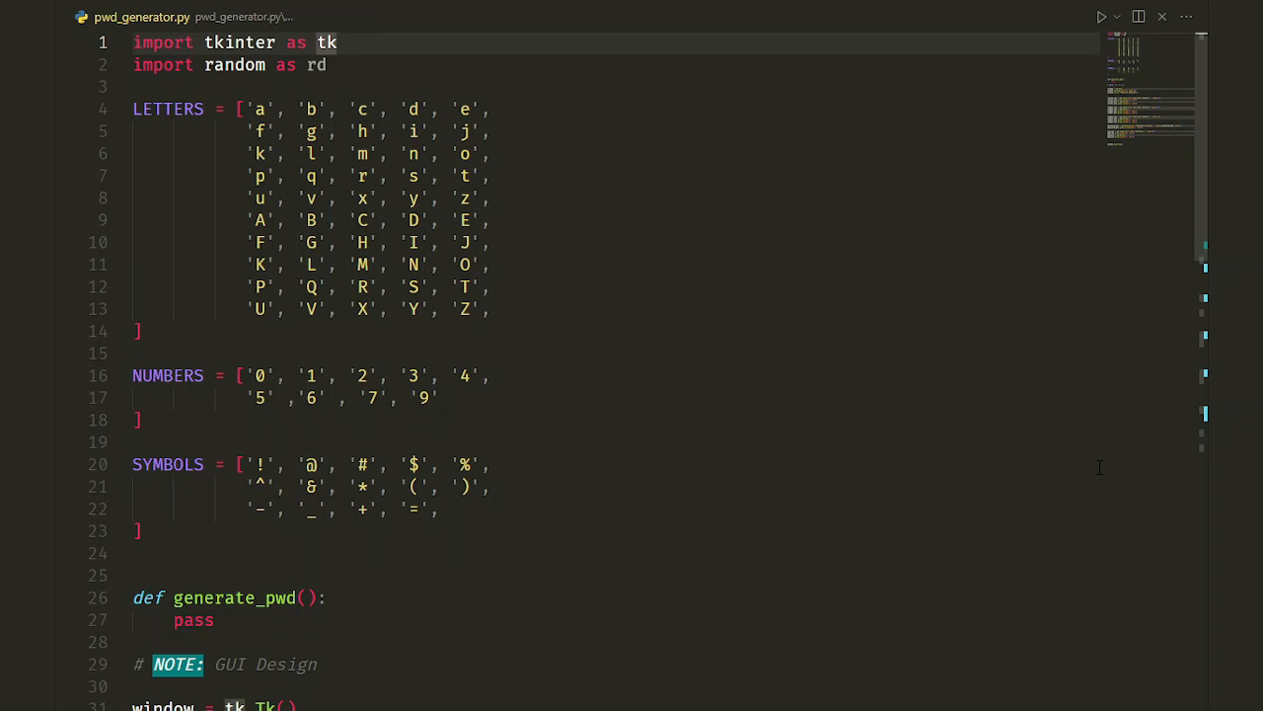
scroll("down", 3)
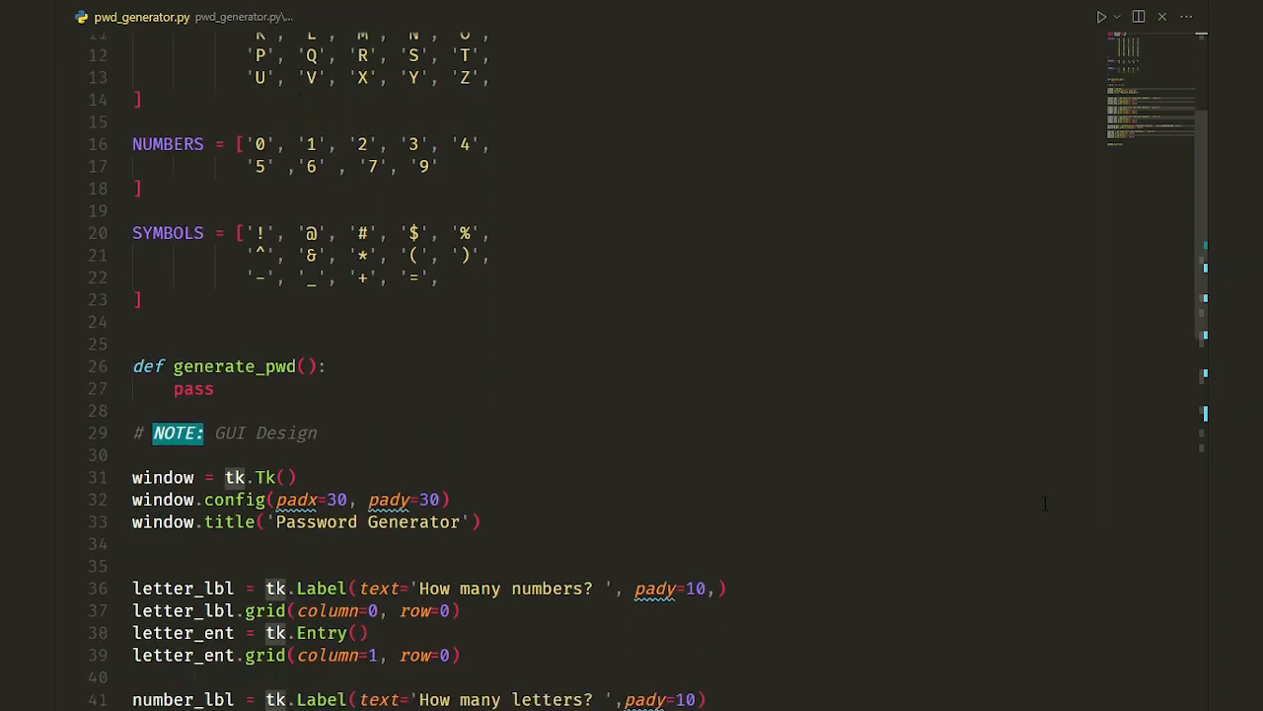
scroll("down", 3)
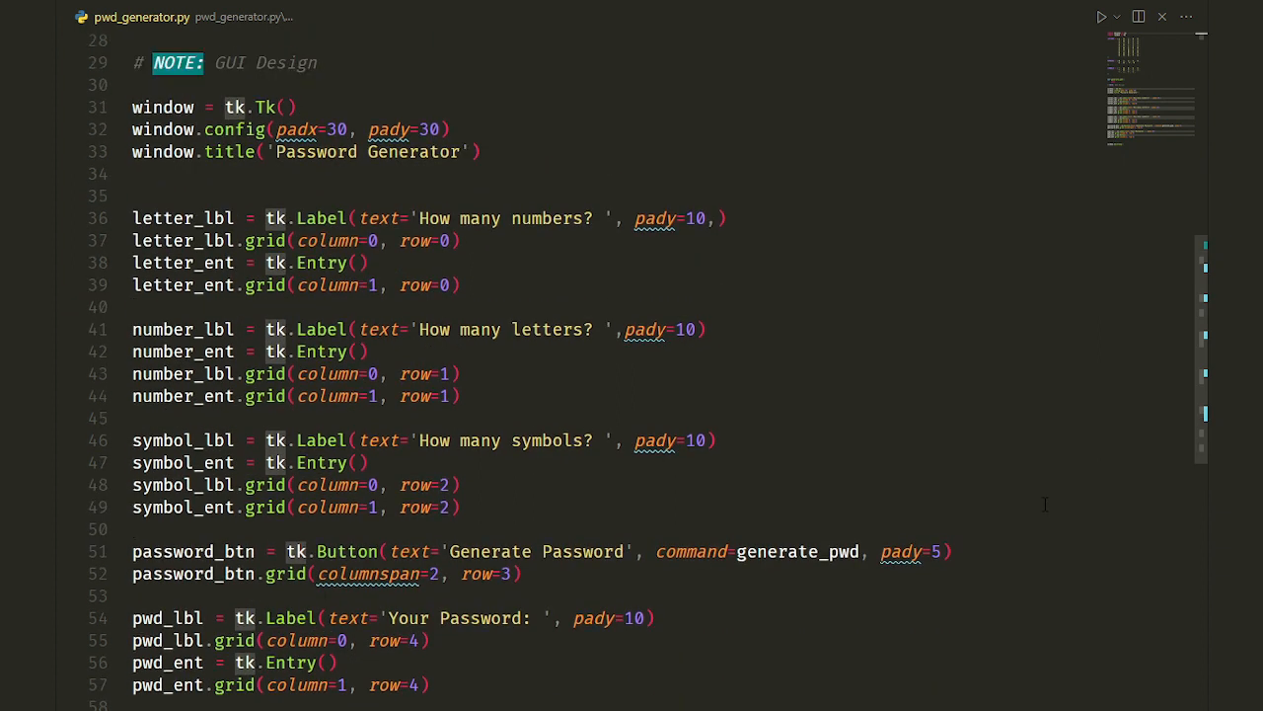
left_click(1102, 17)
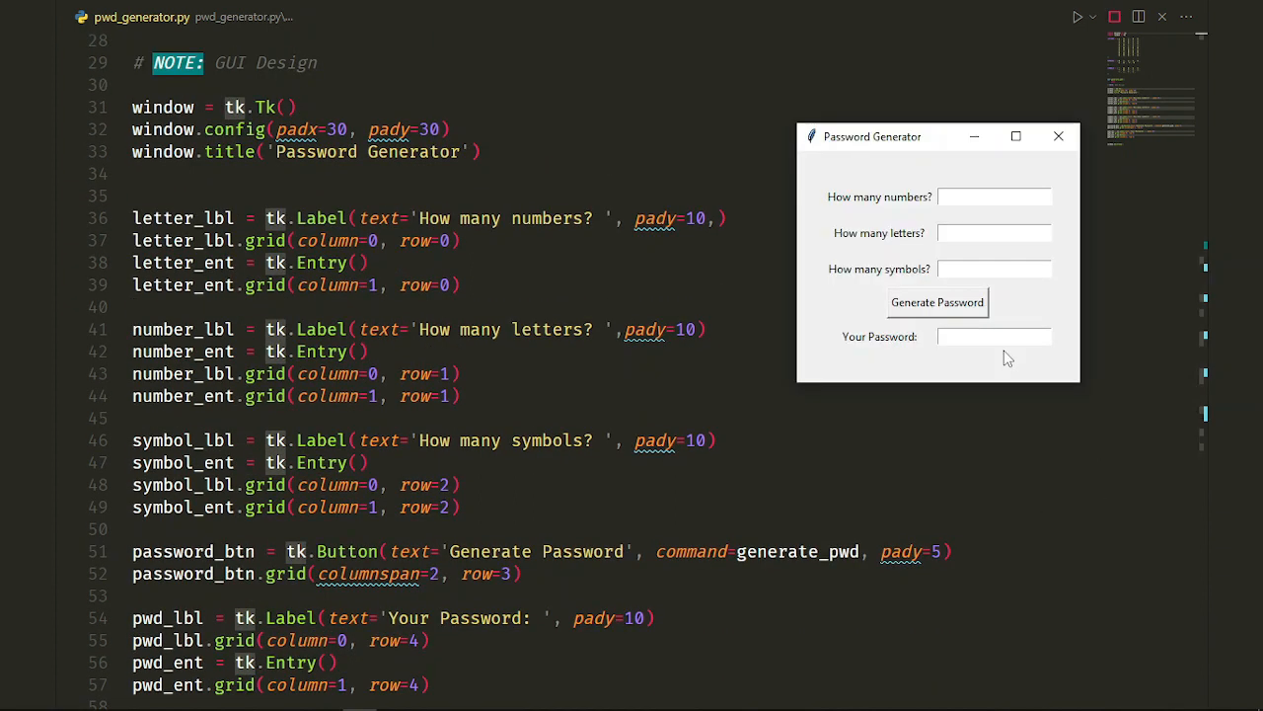
mouse_move(1120, 498)
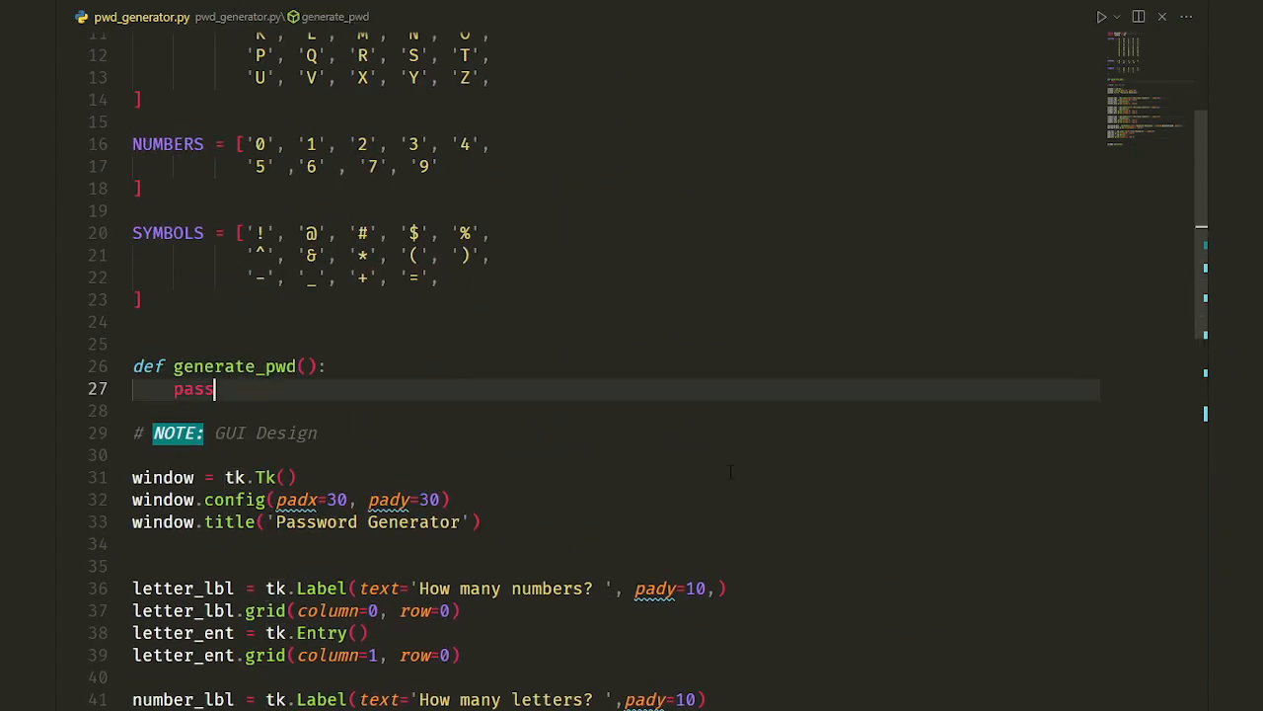
Replace pass with empty letter_list, number_list and symbol_list assignments.
key("Backspace")
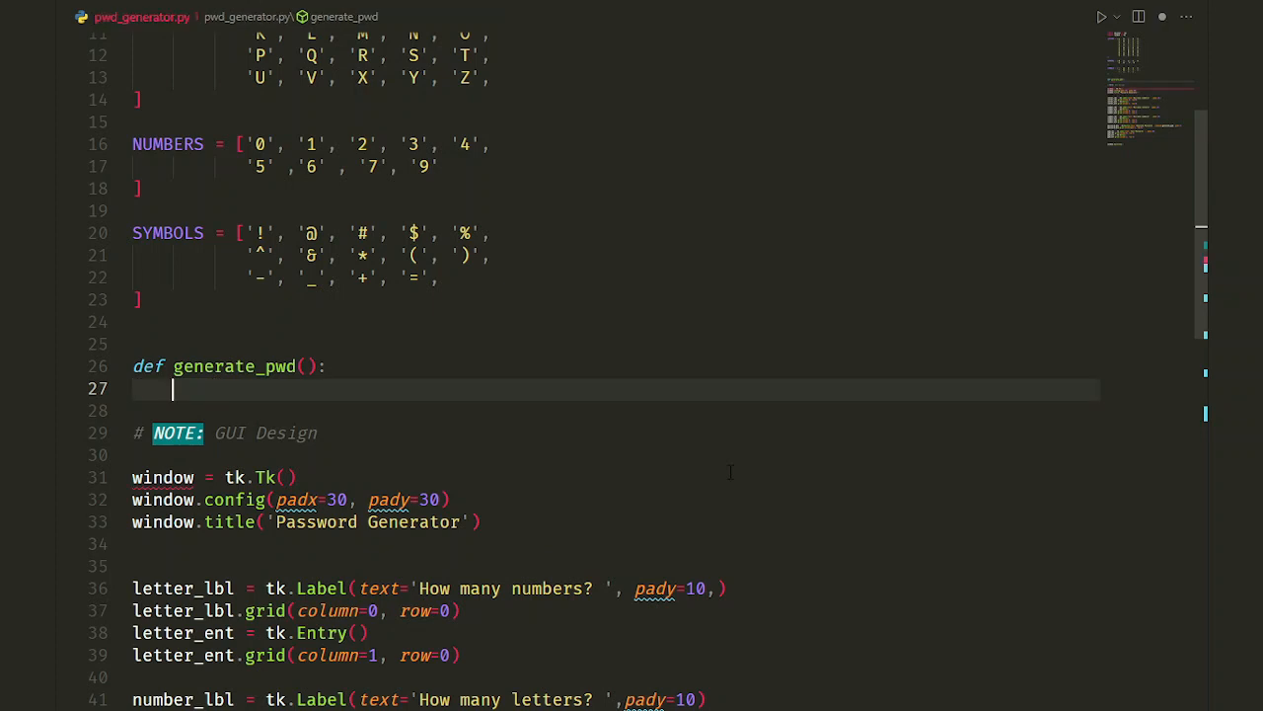
type("letter_")
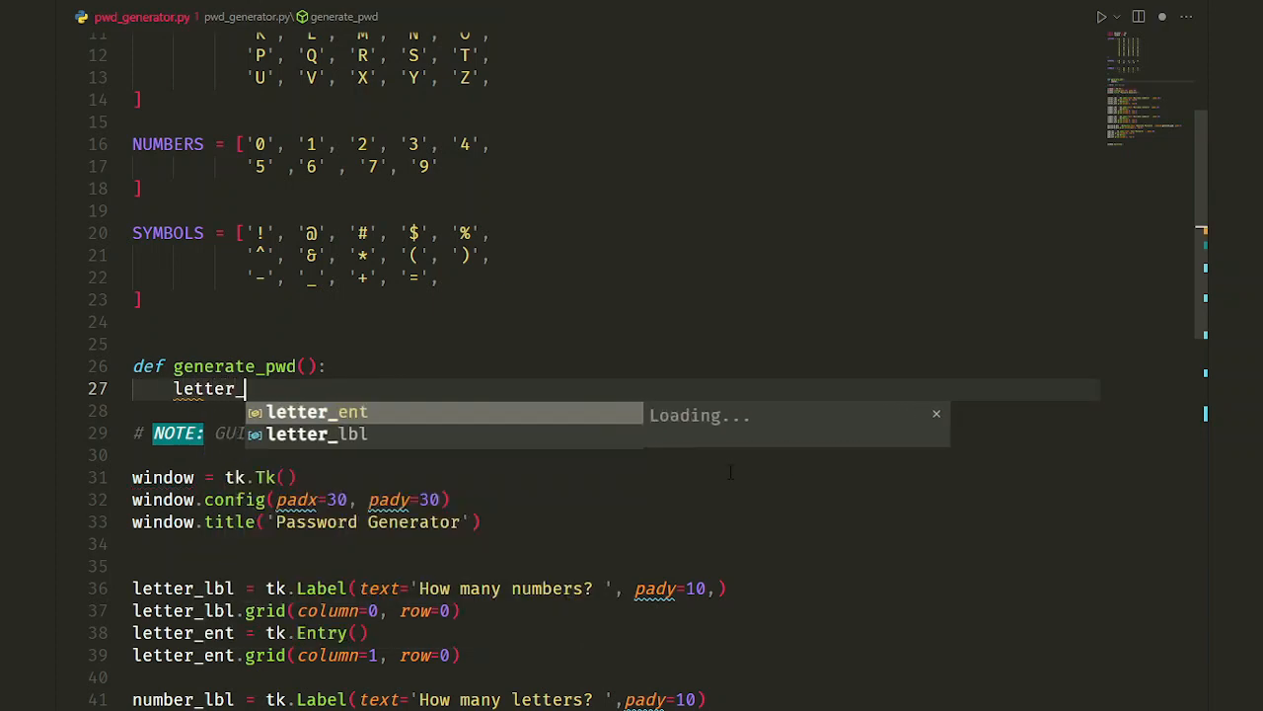
type("list = []")
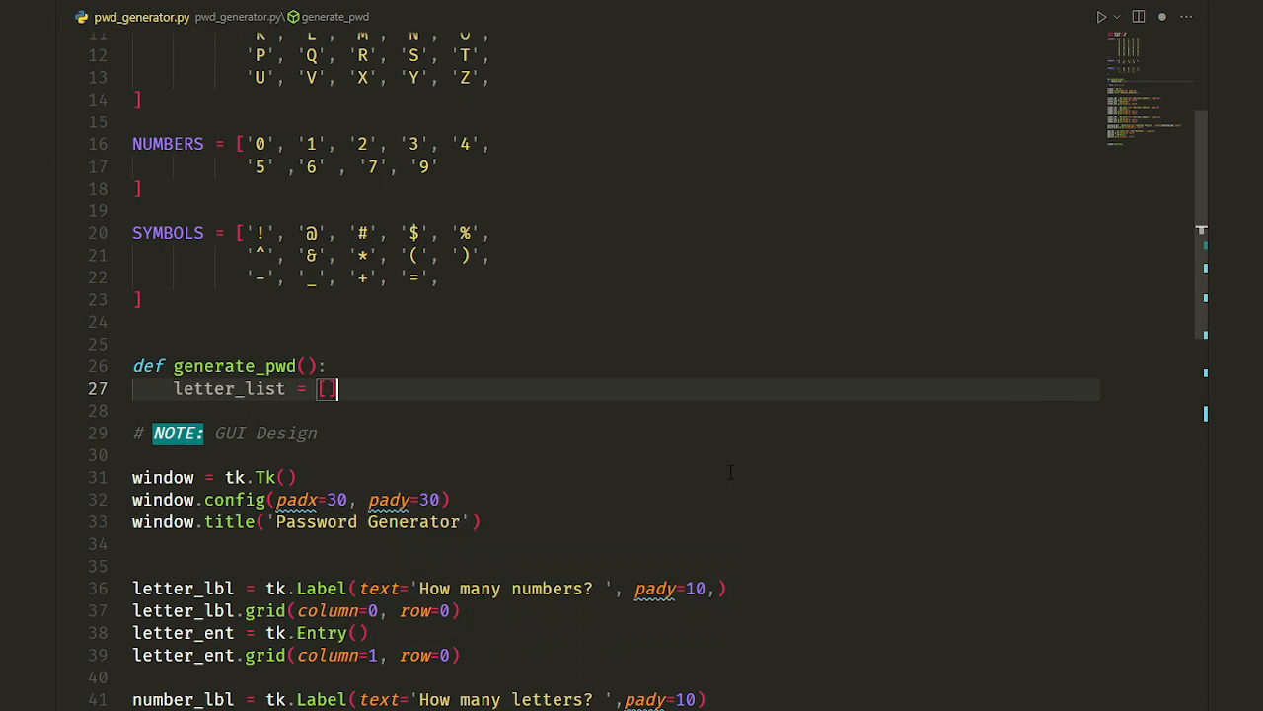
type("num_list")
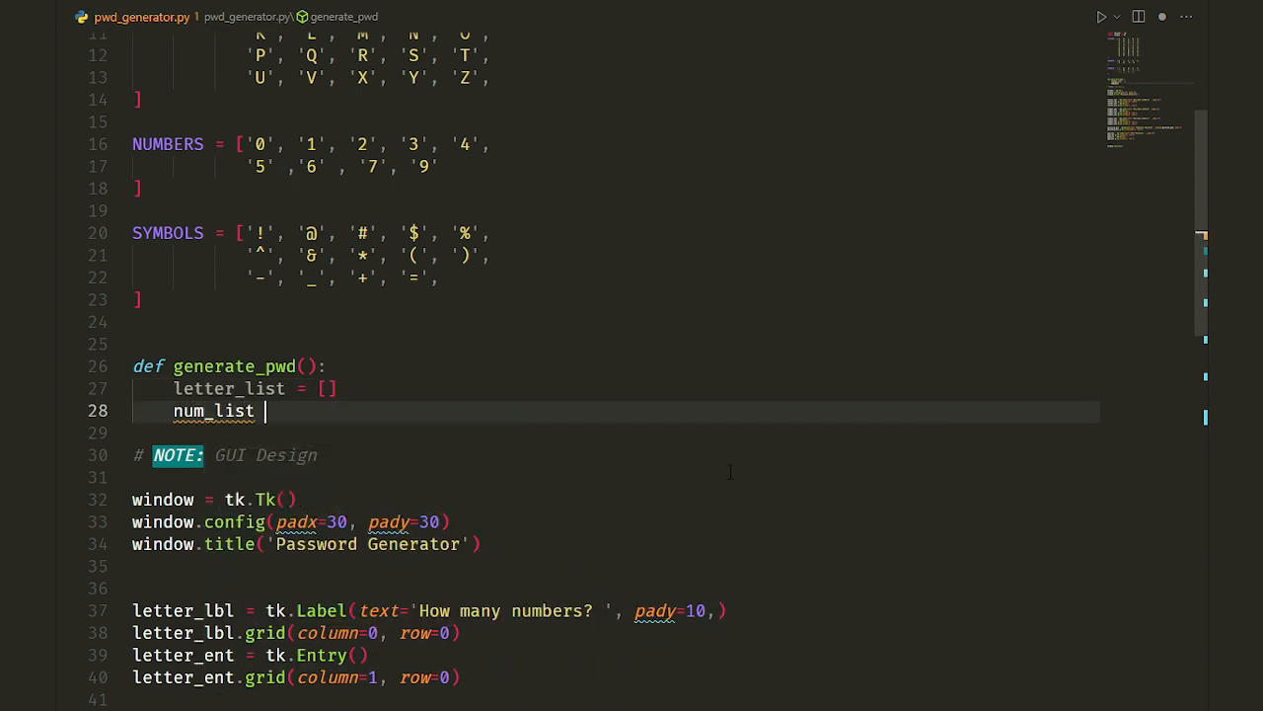
type("= []")
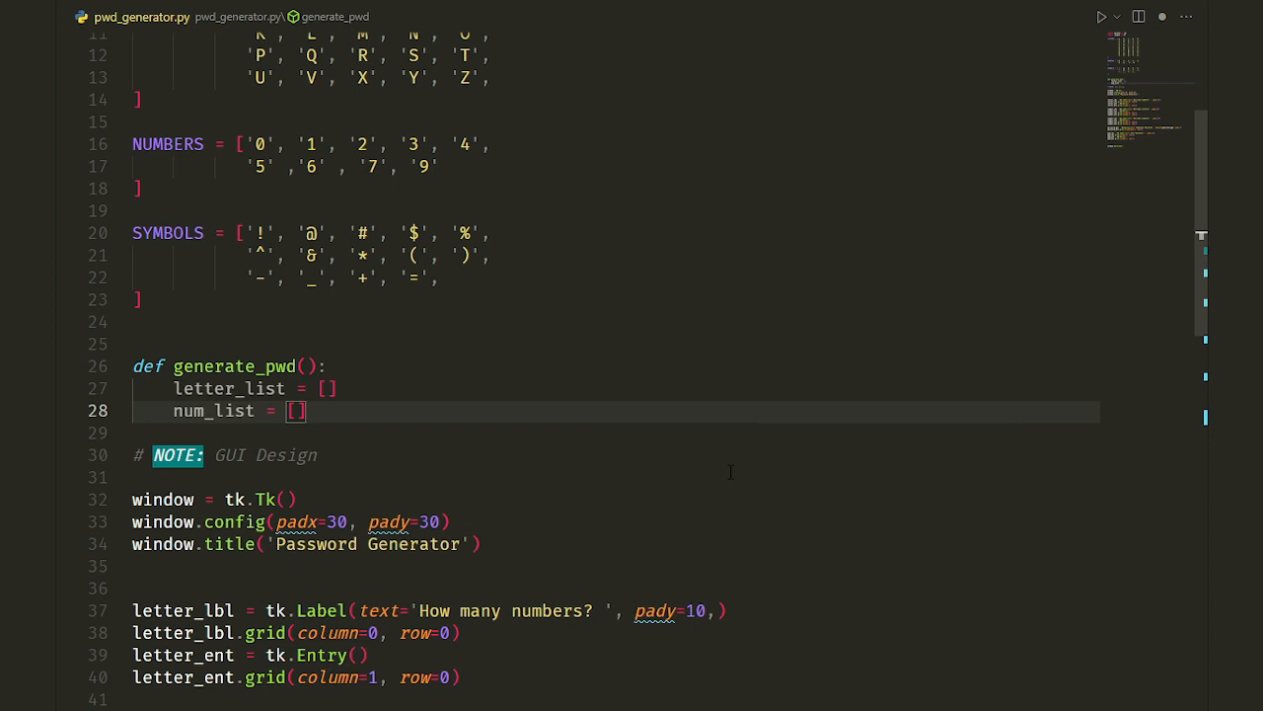
type("symbol")
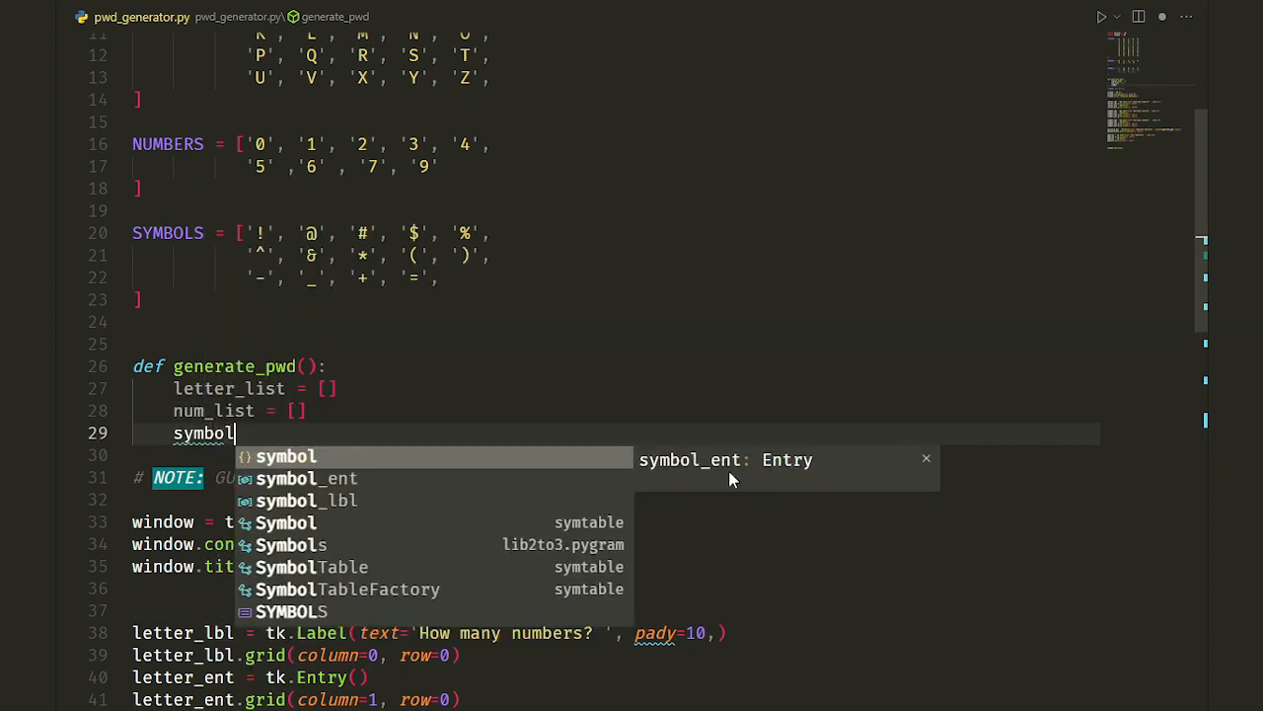
type("_list")
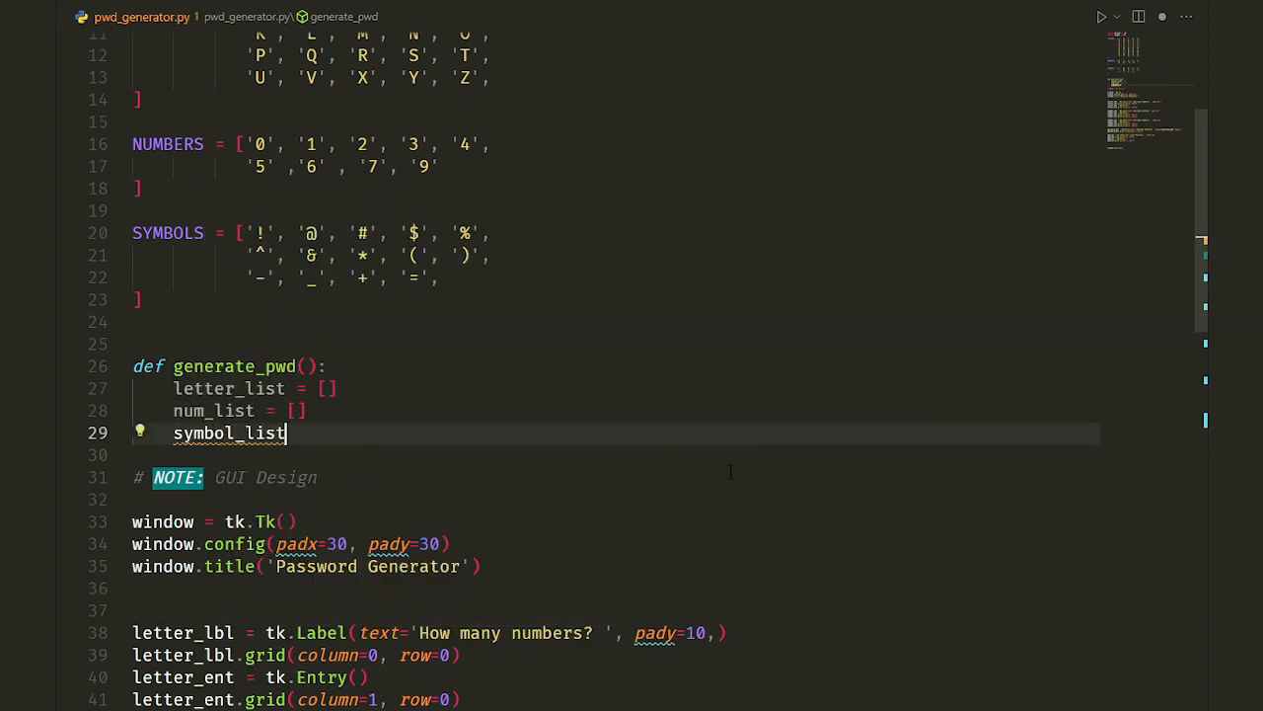
type("= []")
type("letter_")
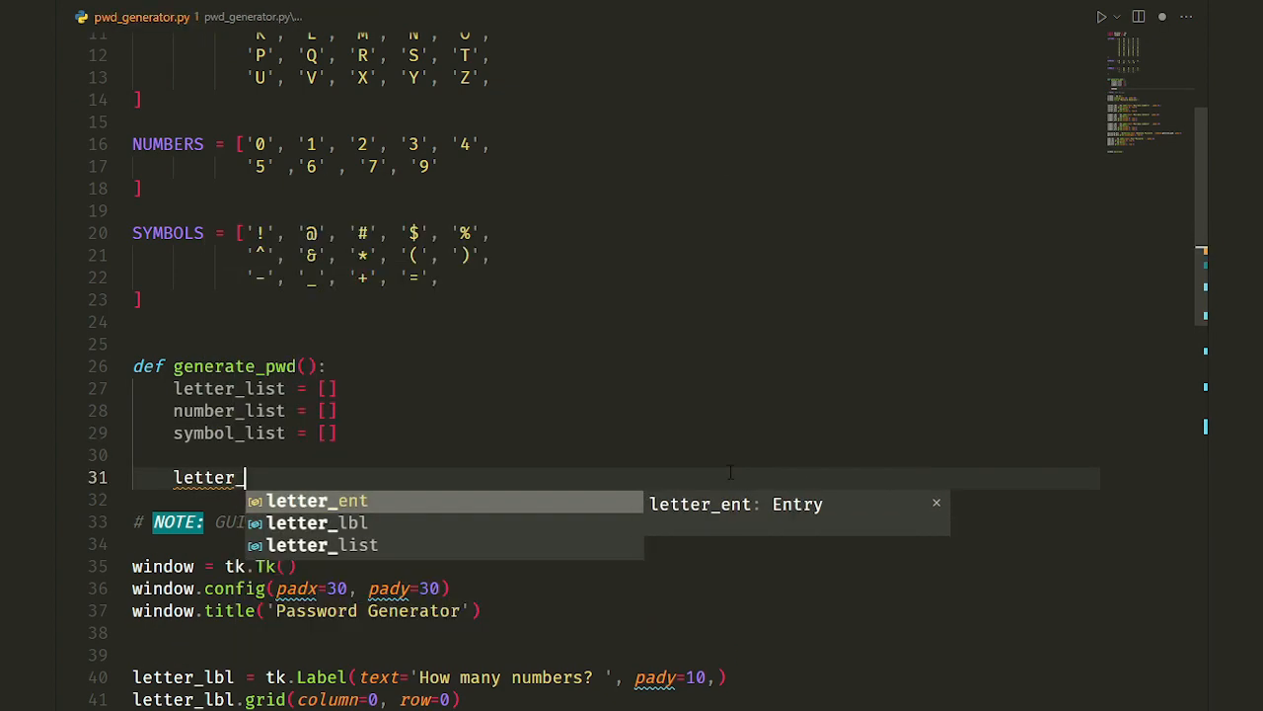
Read letter_count, number_count and symbol_count from each entry's get().
type("count = letter_ent.get(")
type("number_c")
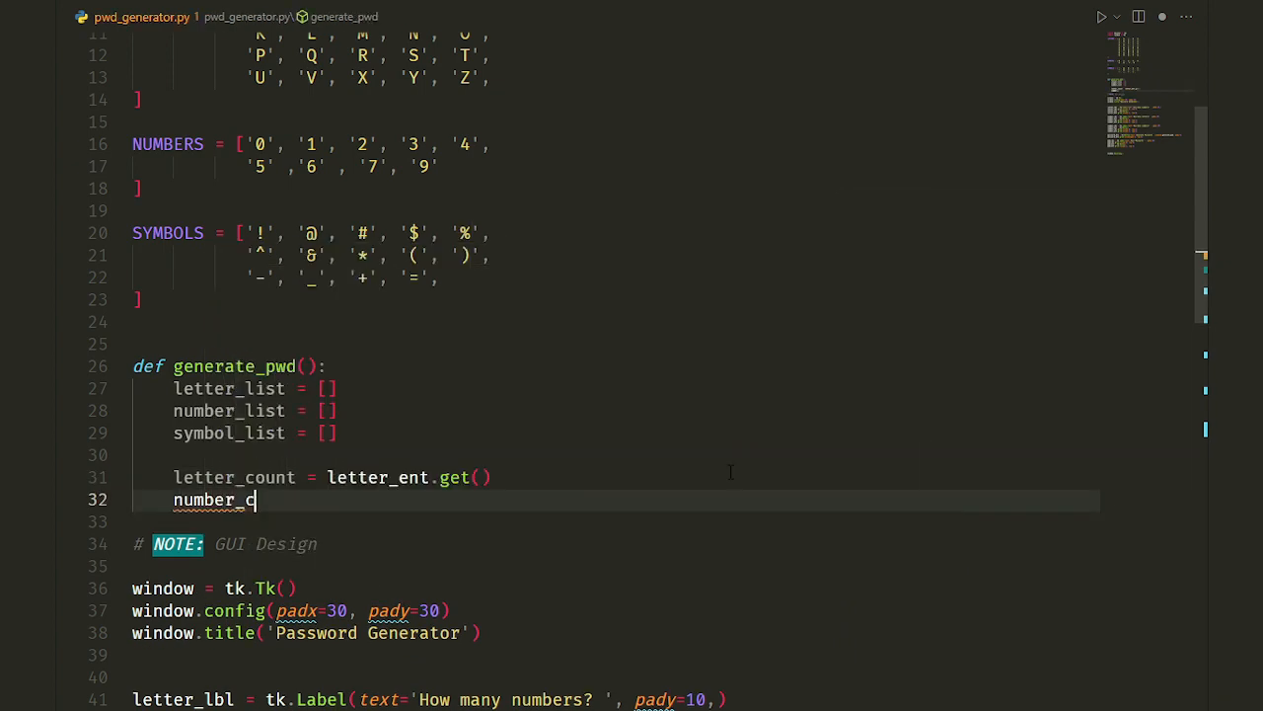
type("ount = number_ent")
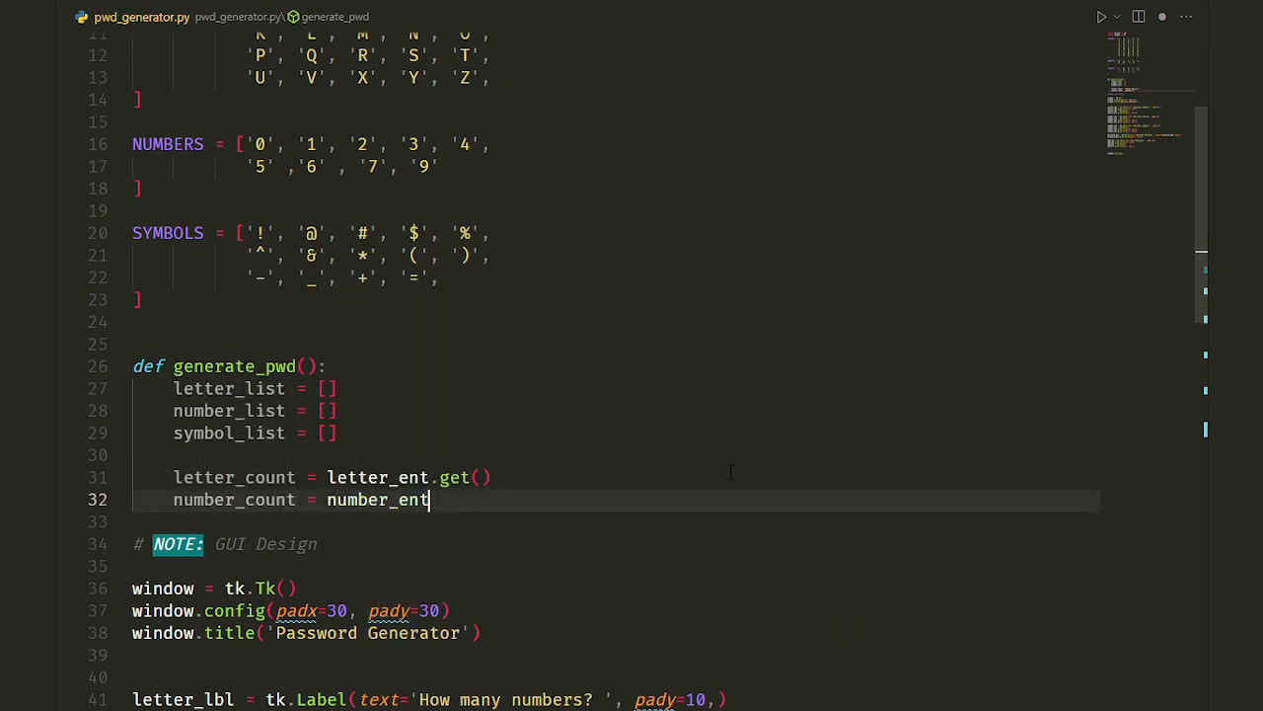
type(".get()")
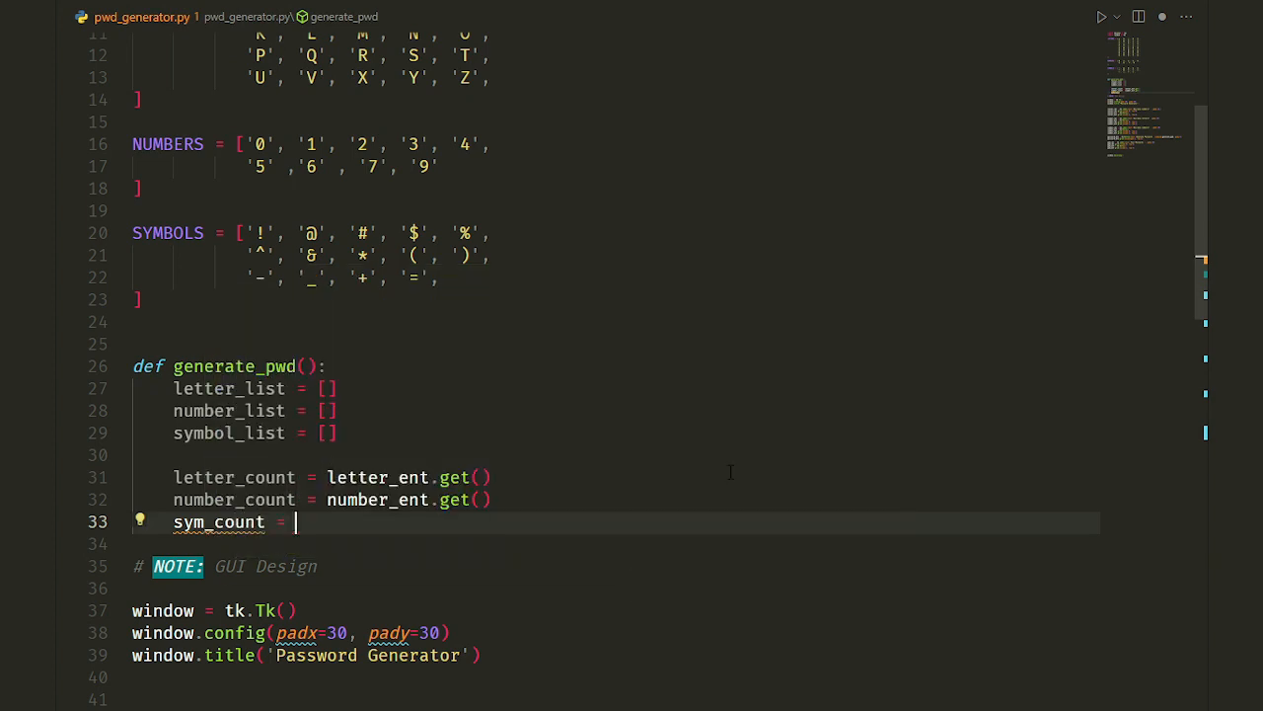
type("symbol_count = symbol_ent.get(")
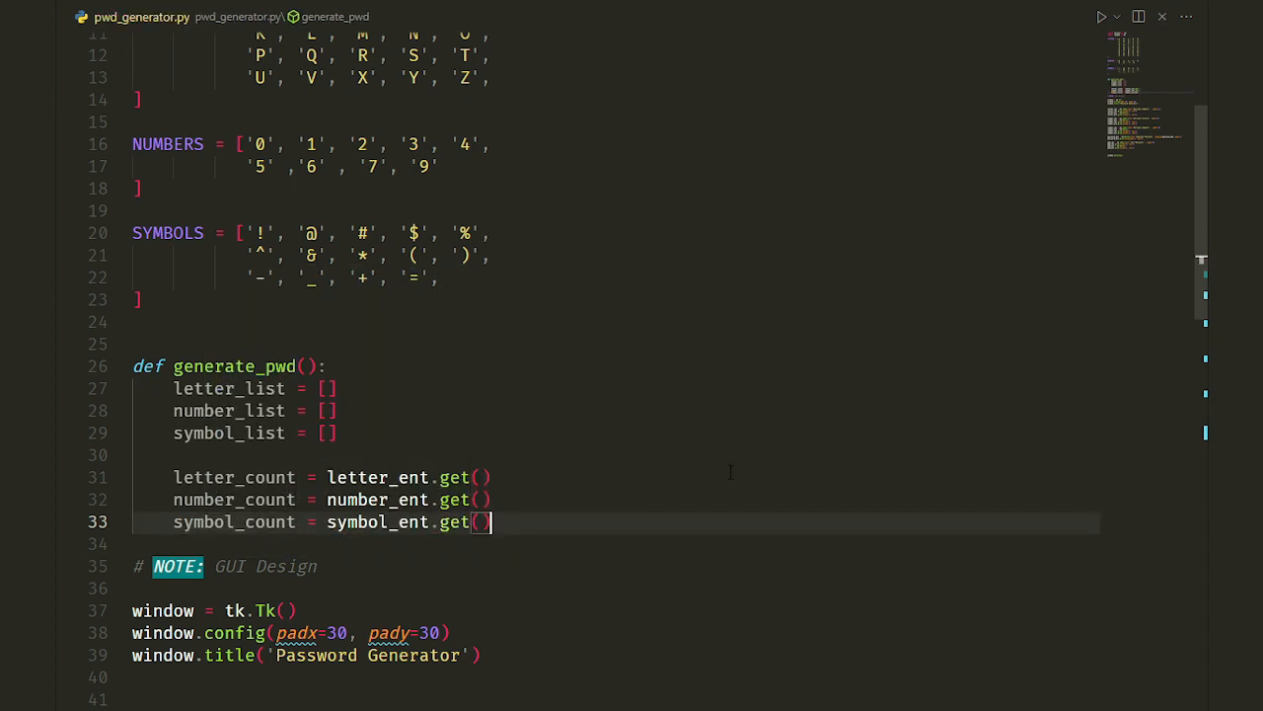
Add try/except/finally converting letter_count to int (default 0) and appending rd.choice(LETTERS).
key("Enter")
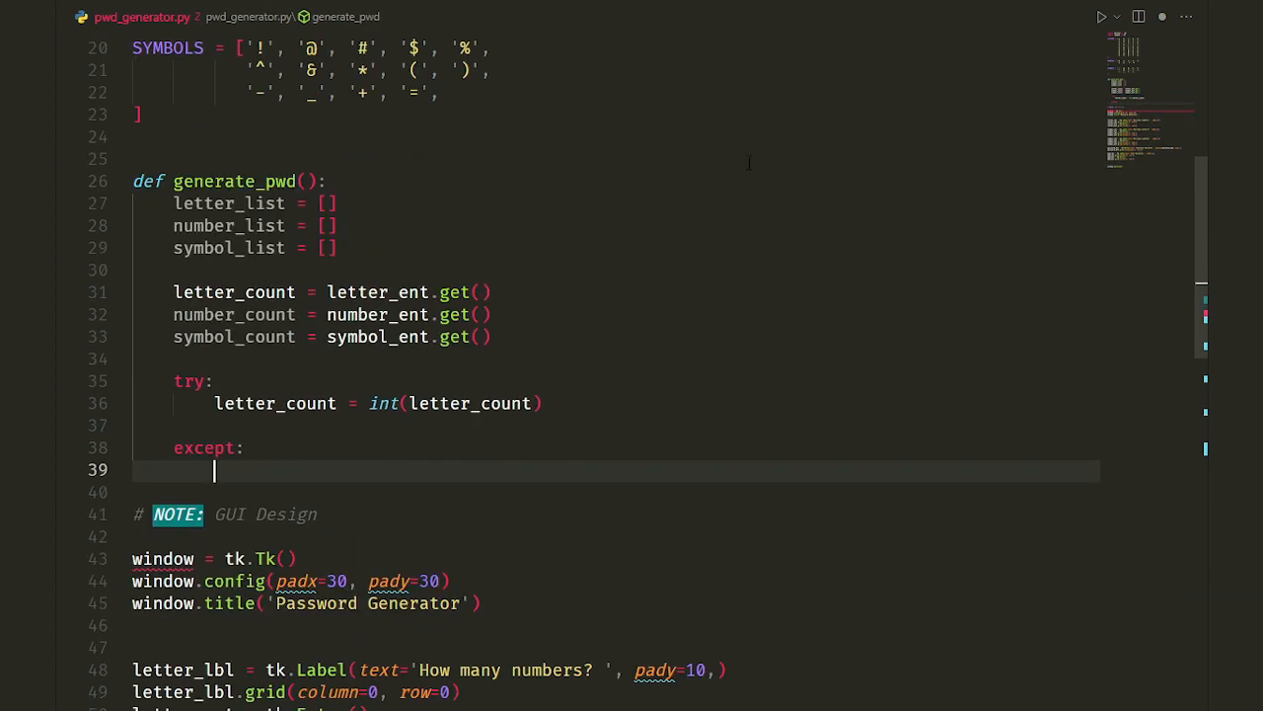
type("finn")
type("letter_list.append(")
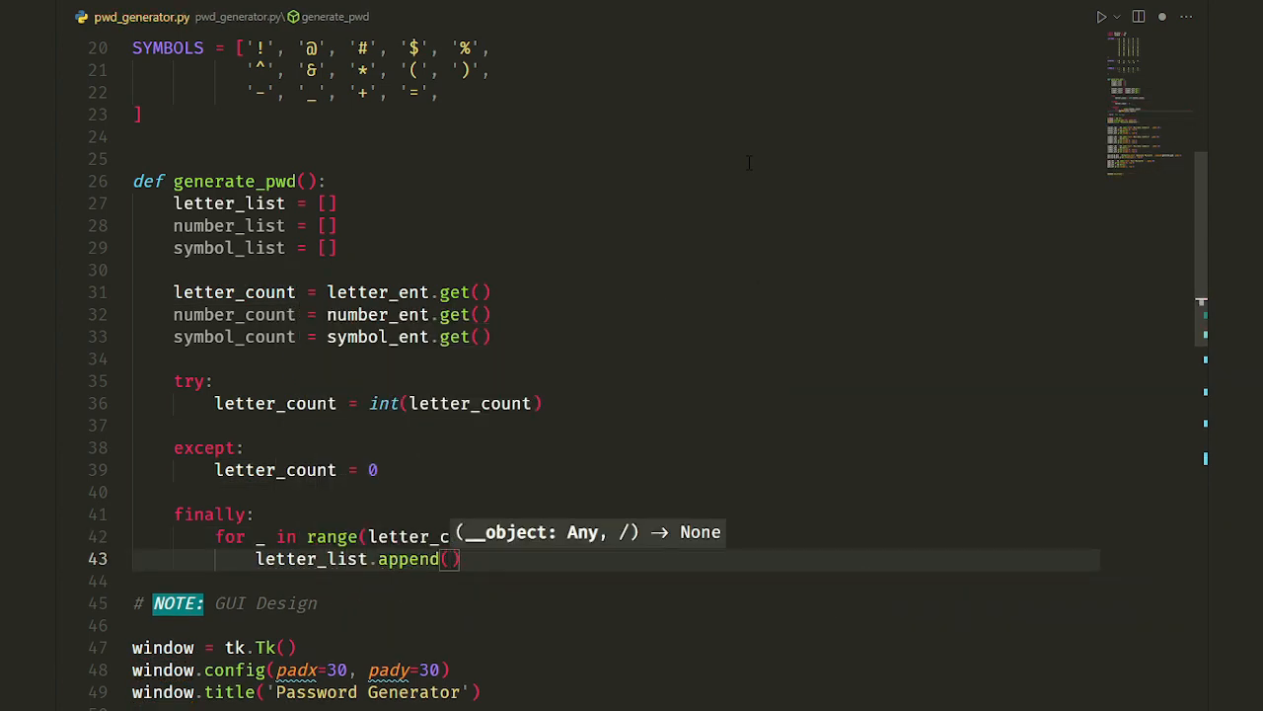
type("rd.choice(LETTERS")
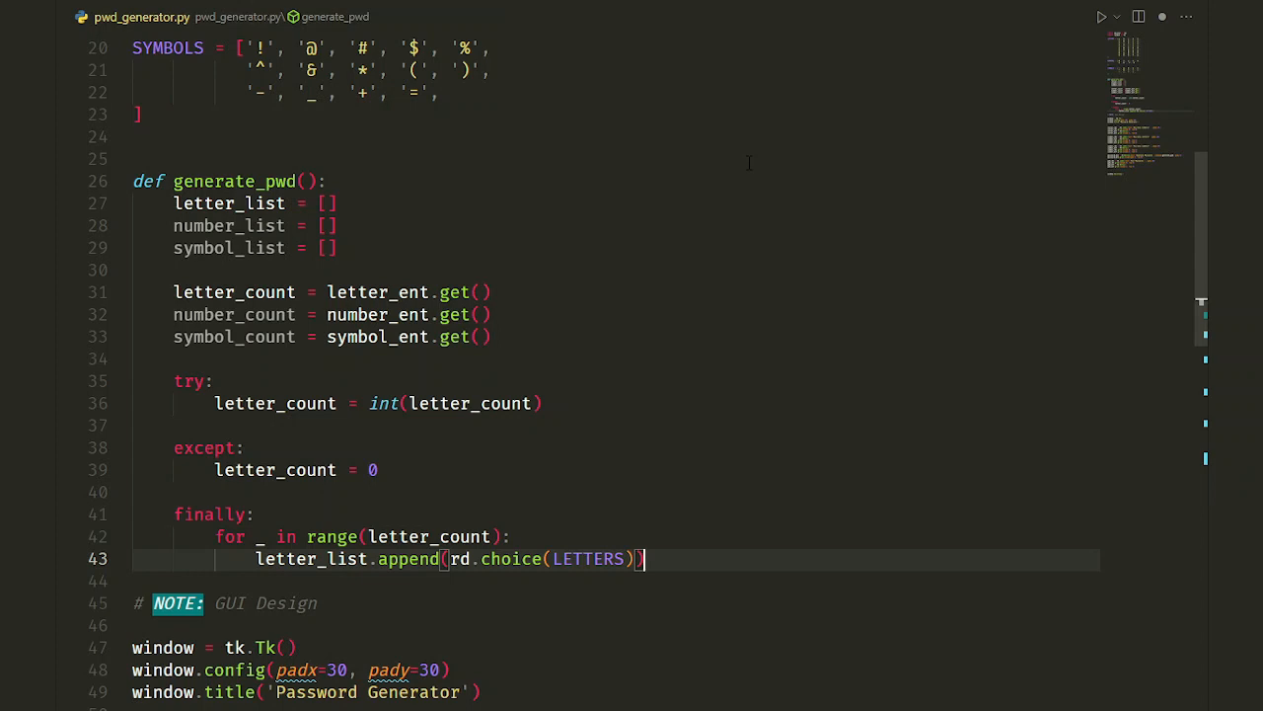
Add matching try/except/finally blocks appending random NUMBERS and SYMBOLS by their counts.
type("try:")
type("l")
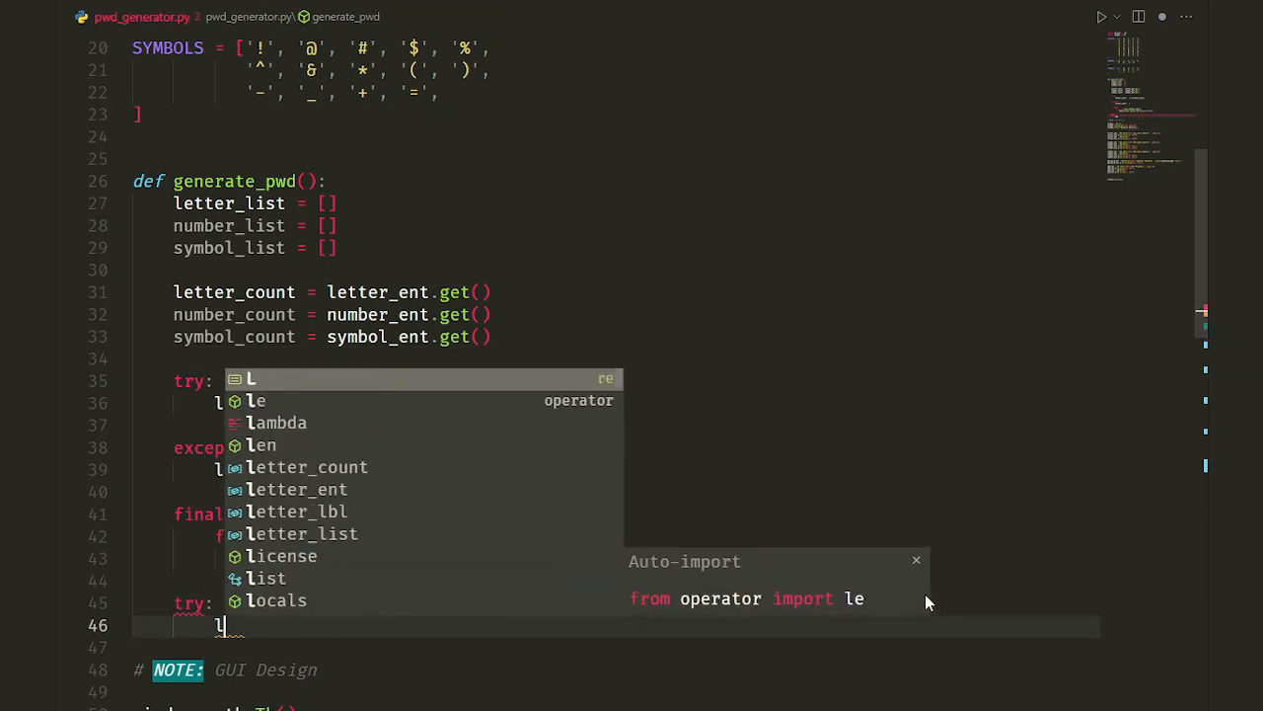
type("number_count = int(number_count")
type("number_count = 0")
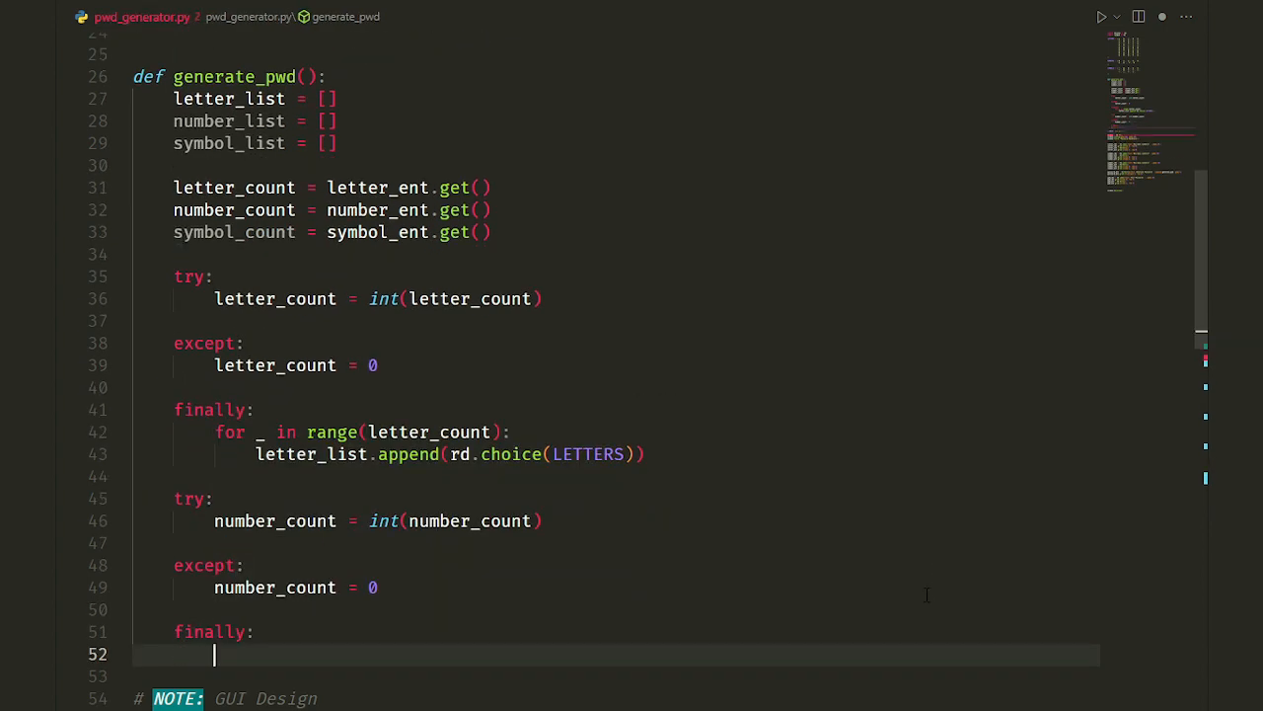
type("for _ in range()")
type("number_list")
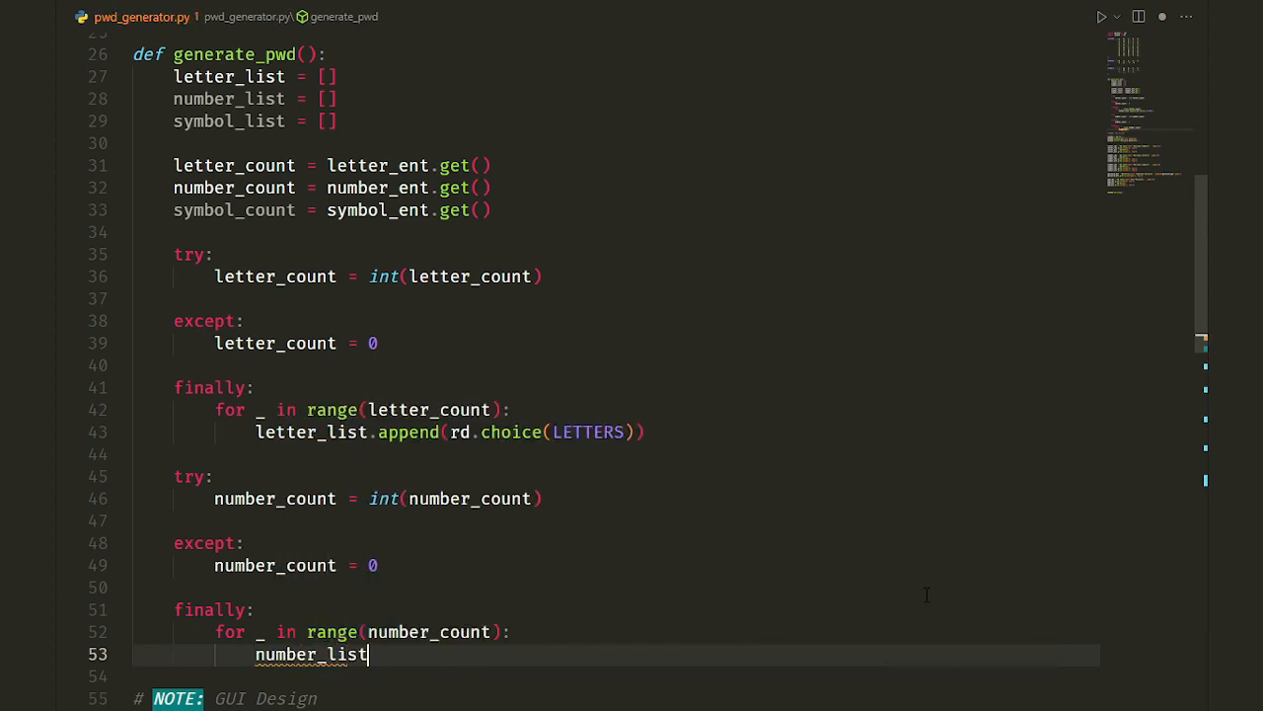
type(".append(rd.choice(NUMBERS")
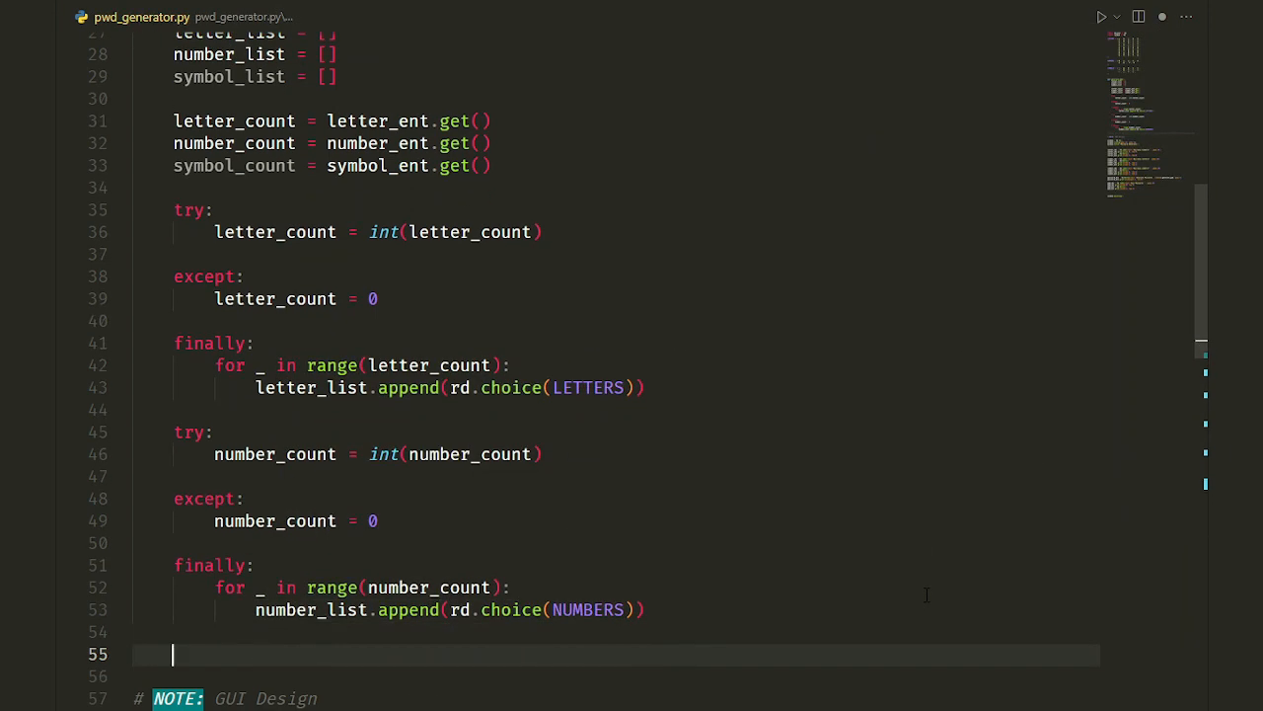
type("symbol_count = int(symbol_count")
type("finally:")
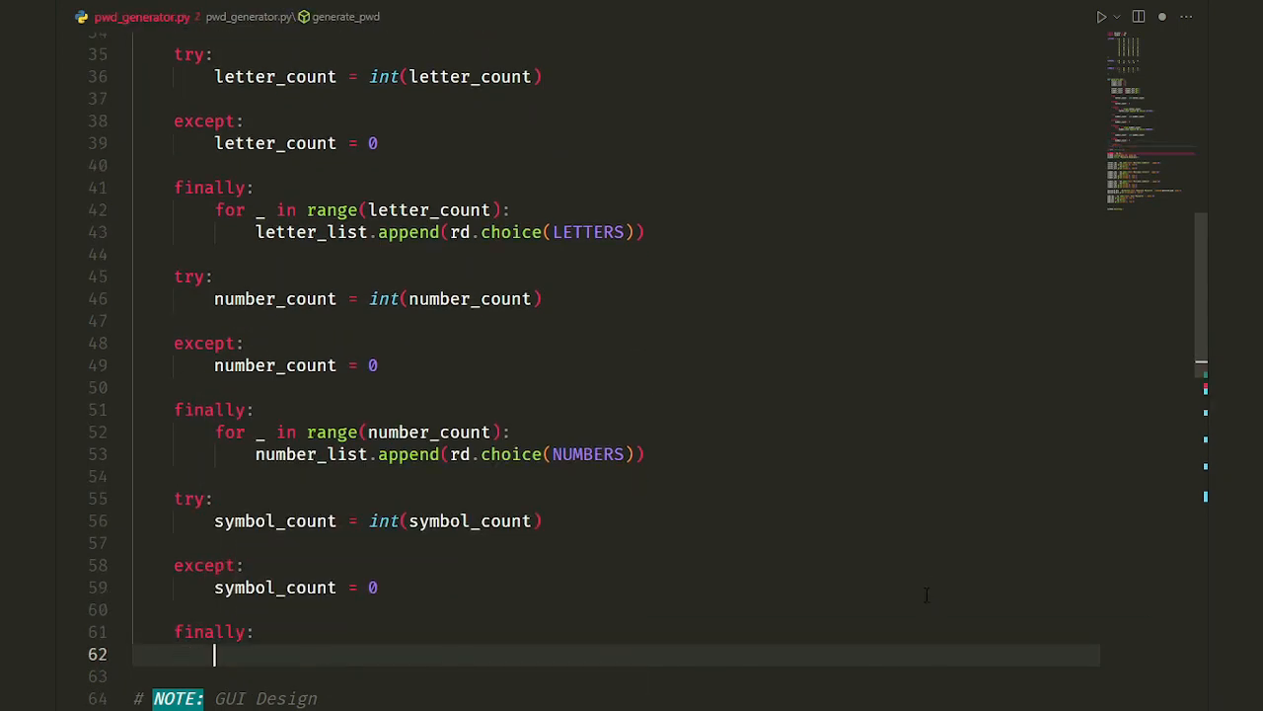
type("for _ in range(symbol_count)")
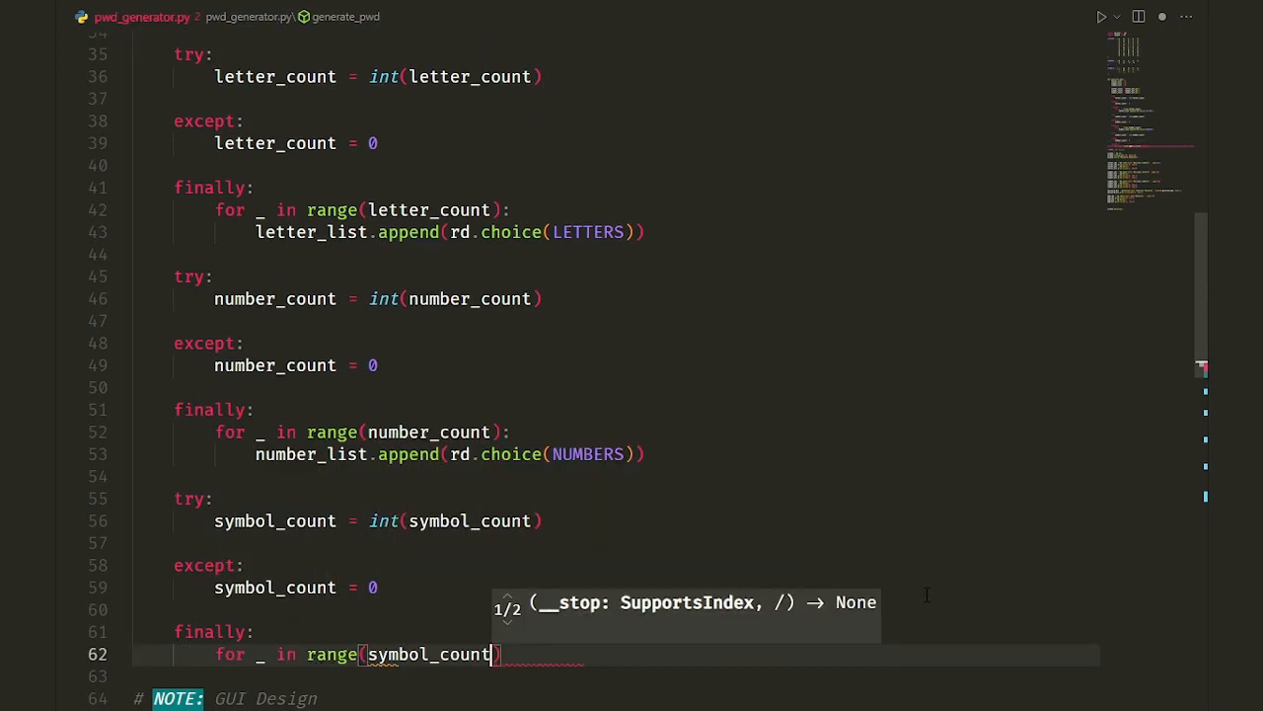
type("symbol_list.append(rd.choice(SYMBOLS")
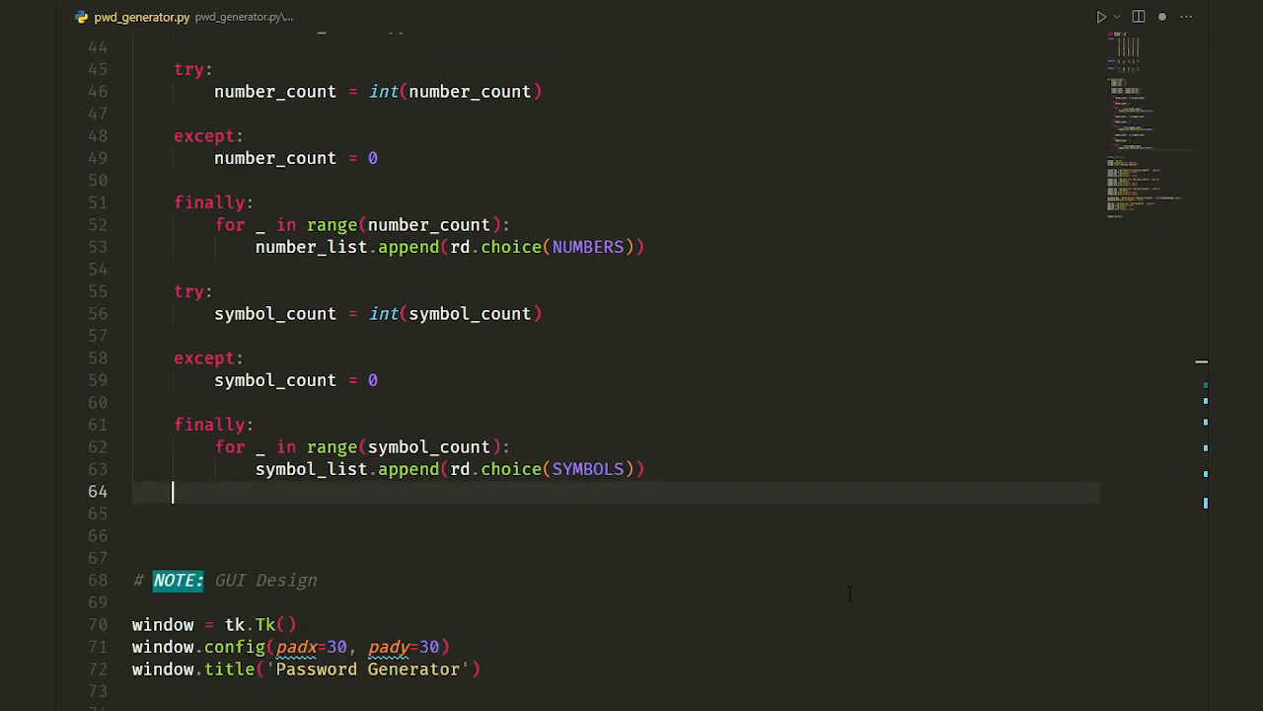
Add pwd_list = letter_list + number_list + symbol_list, rd.shuffle, and pwd = ''.join(pwd_list).
type("pwd_")
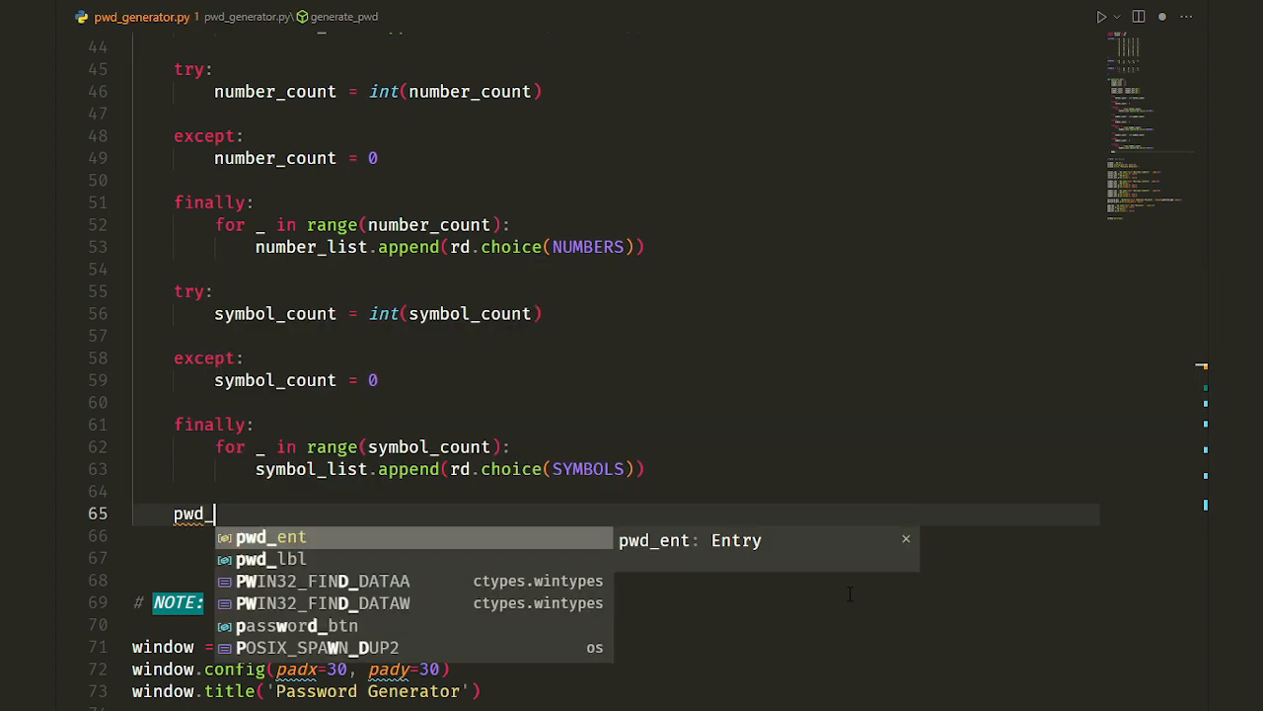
type("list =")
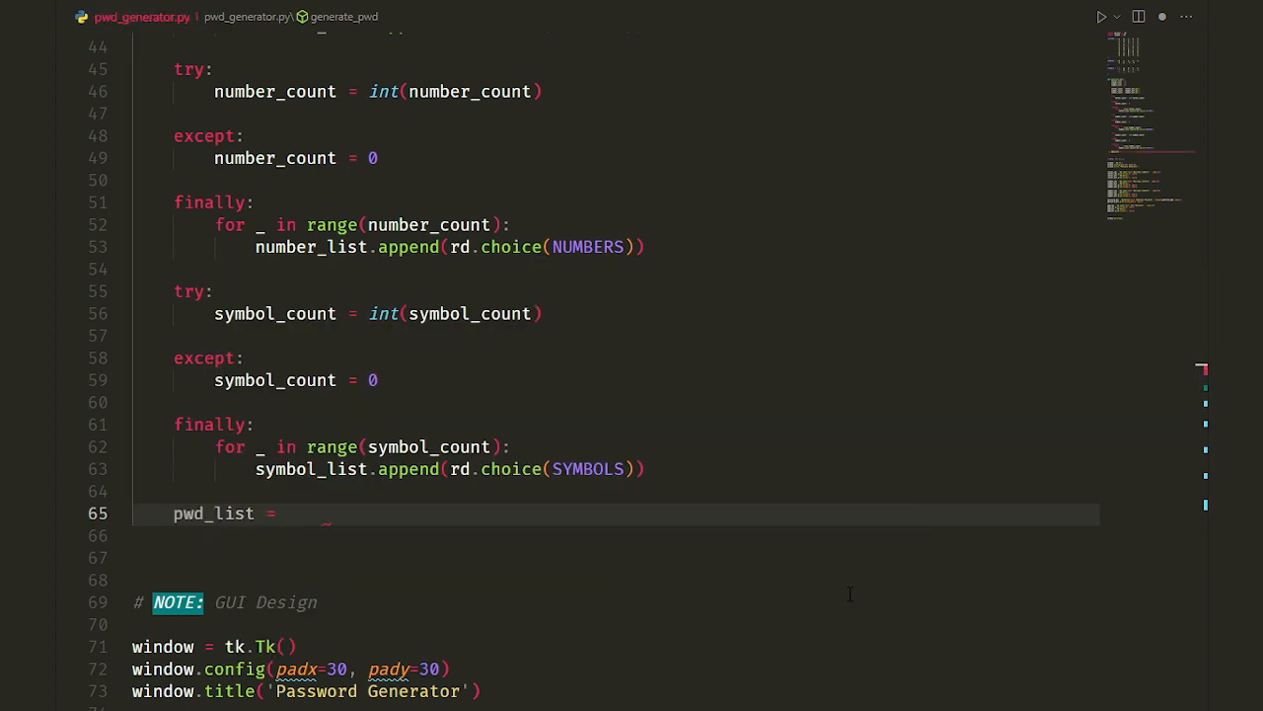
type("letter_list + number_list +")
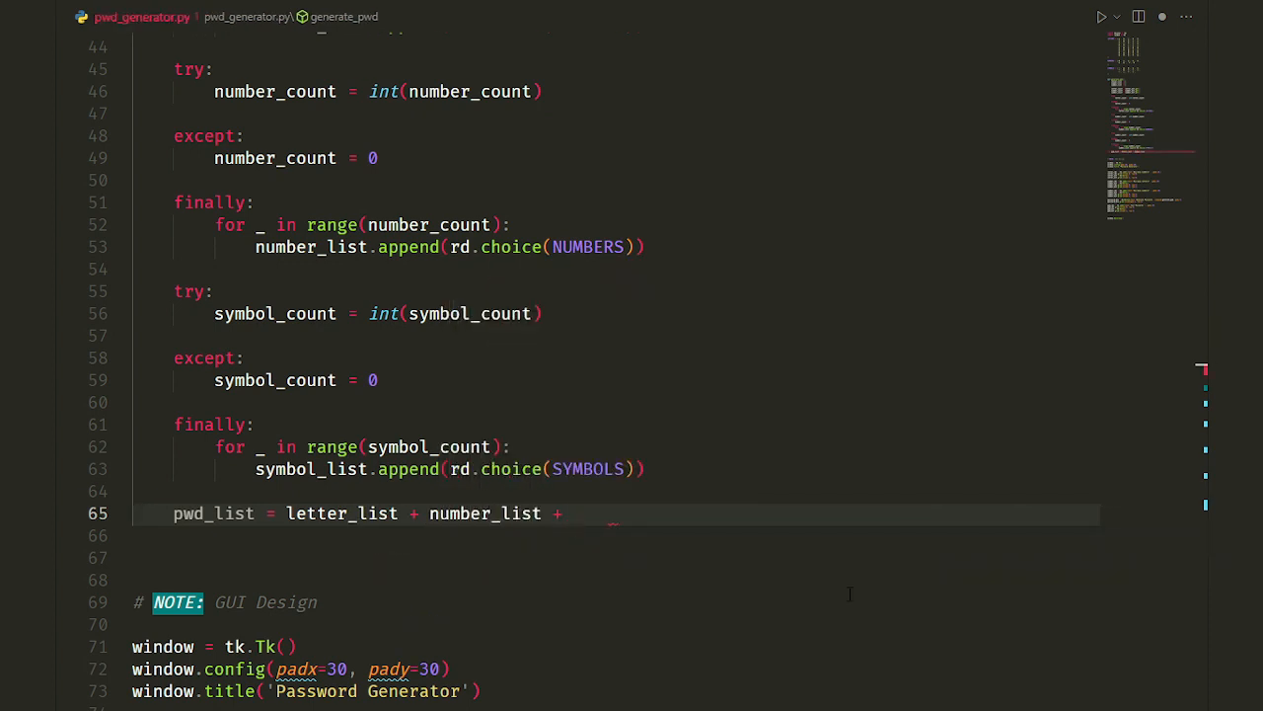
type("symbol_l")
left_click(616, 535)
type("rd.shuffle(")
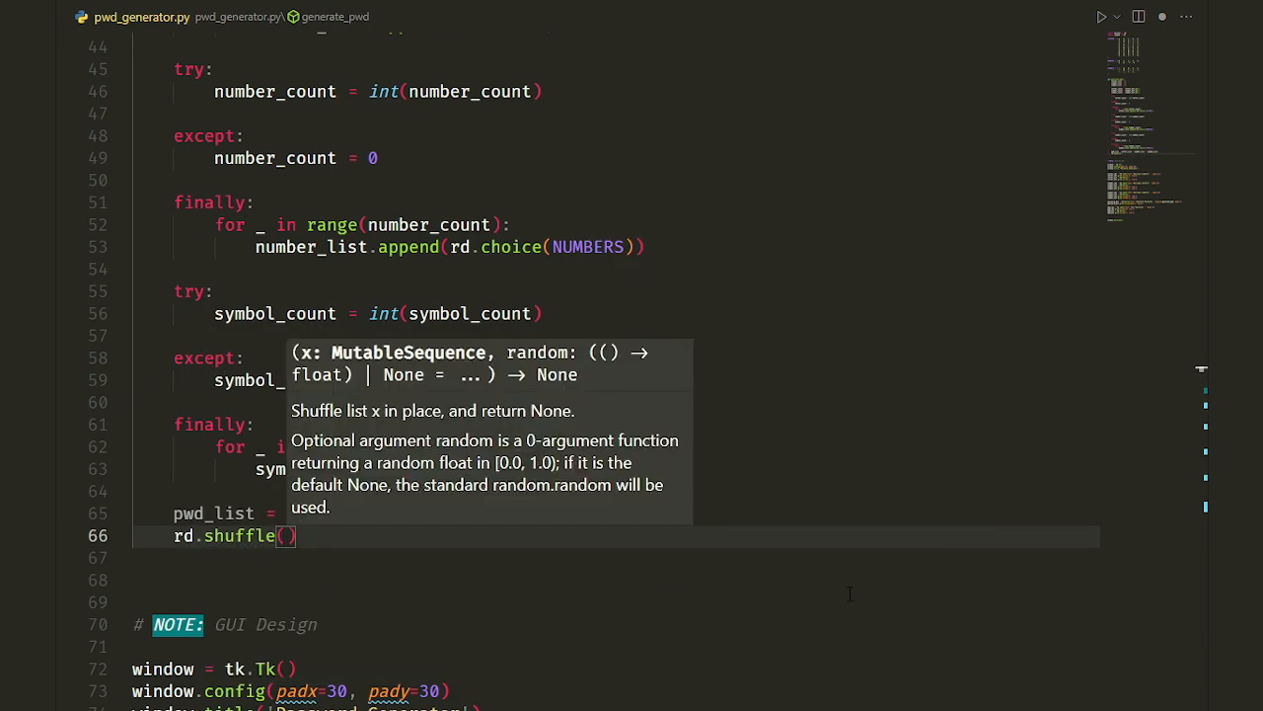
type("pwd_list")
type("pwd =")
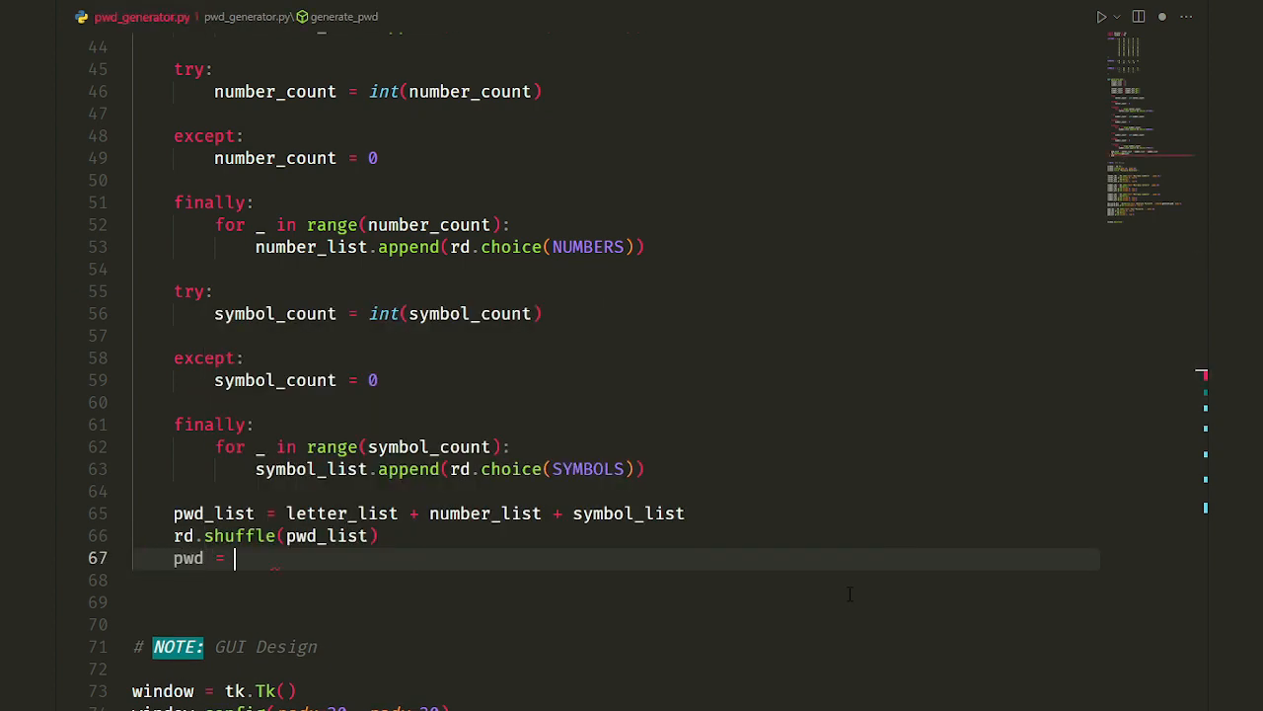
type("''.join()")
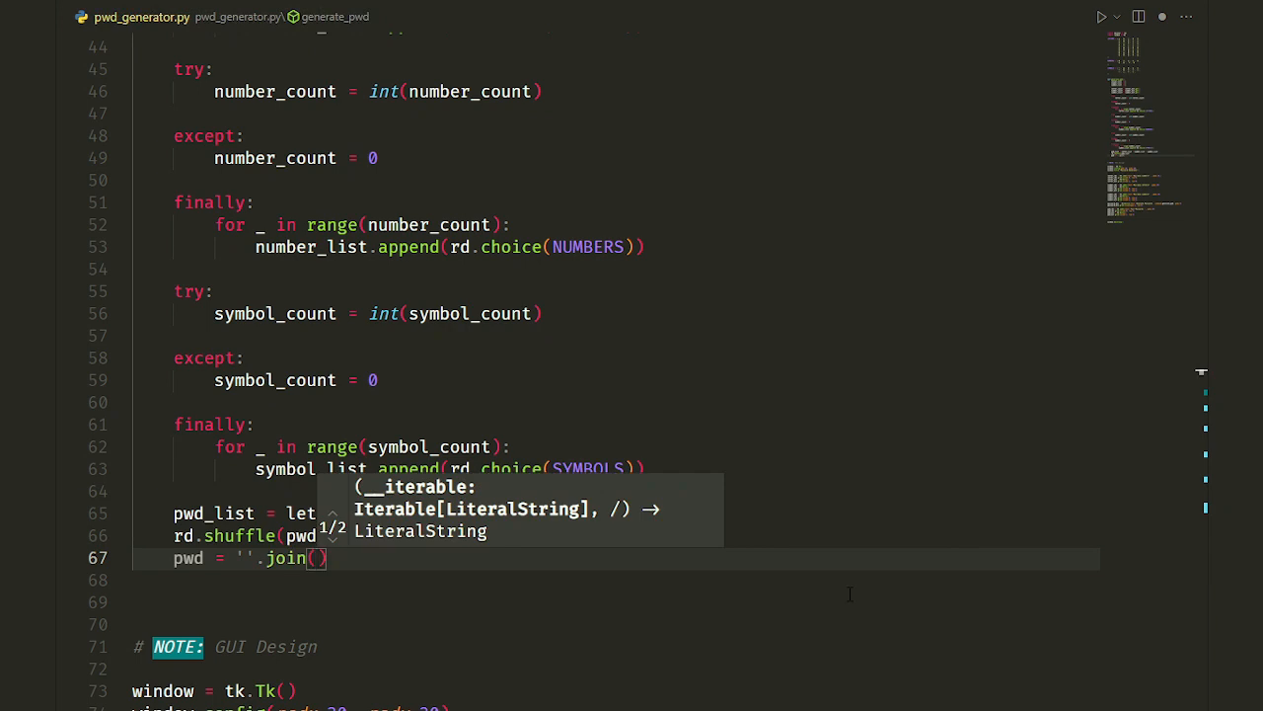
type("pwd_list")
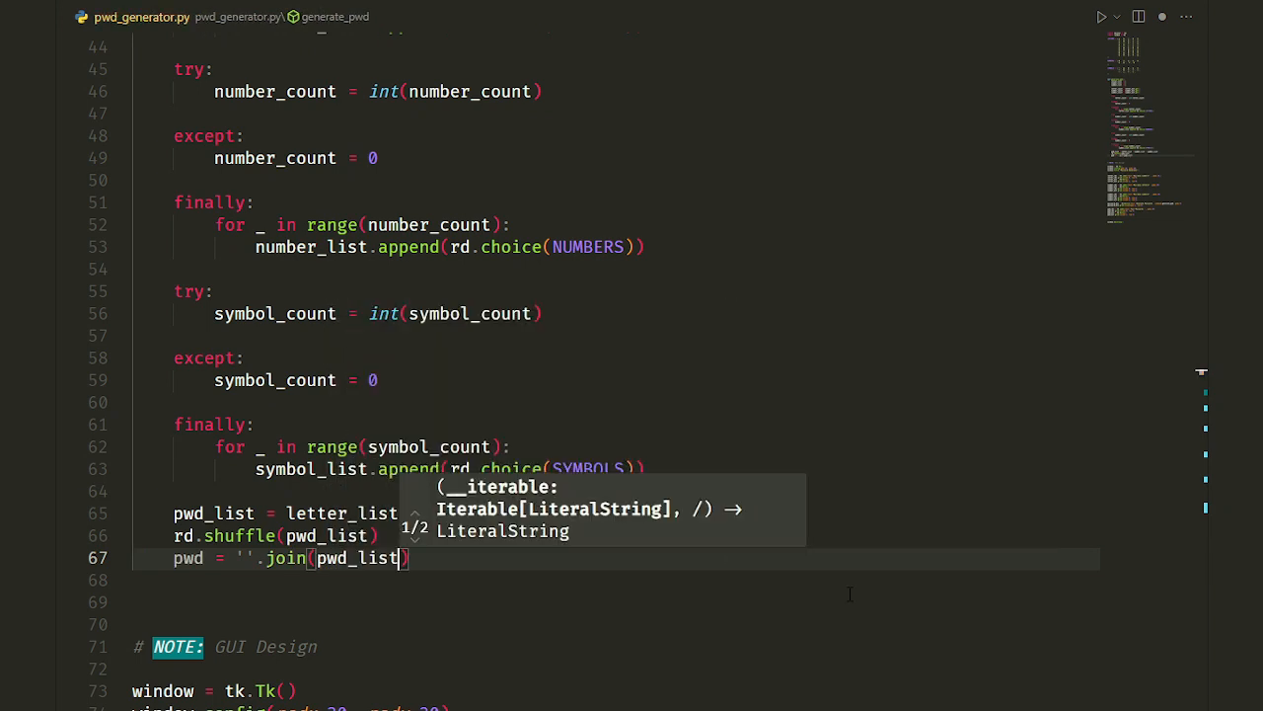
key("enter")
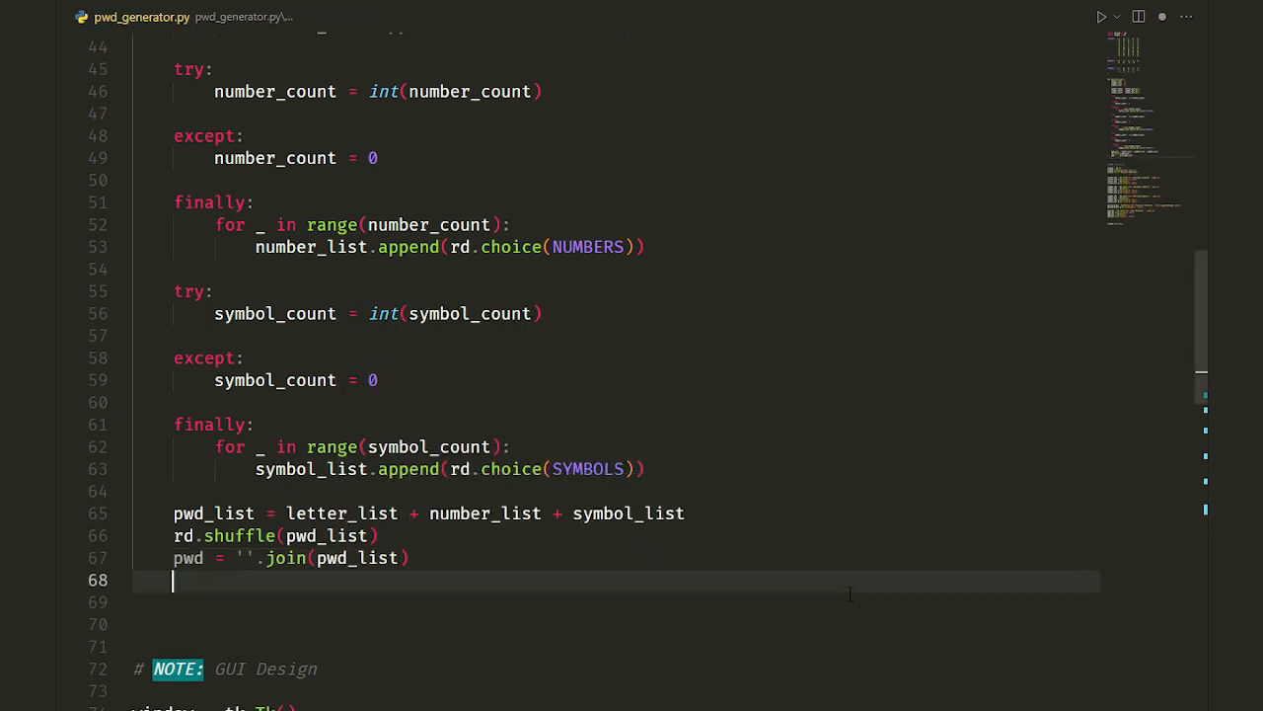
Add pwd_ent.delete(0, tk.END) to clear the password entry.
type("p")
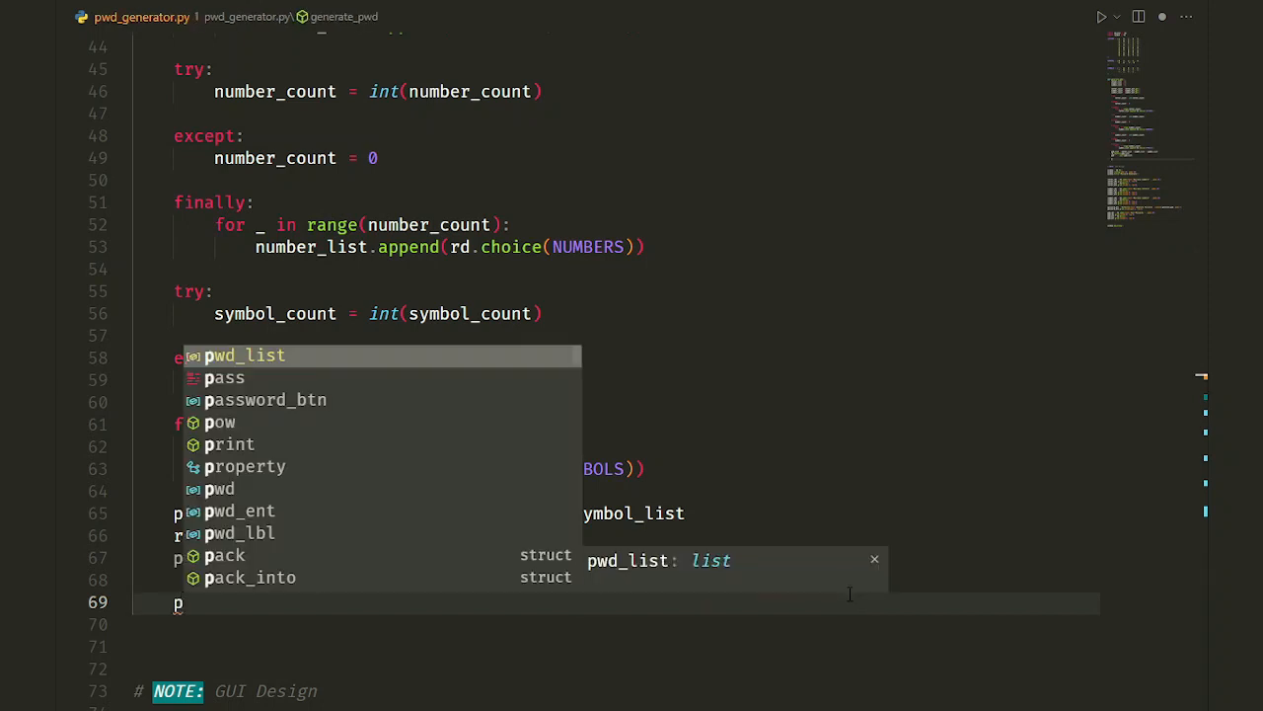
type("wd_ent")
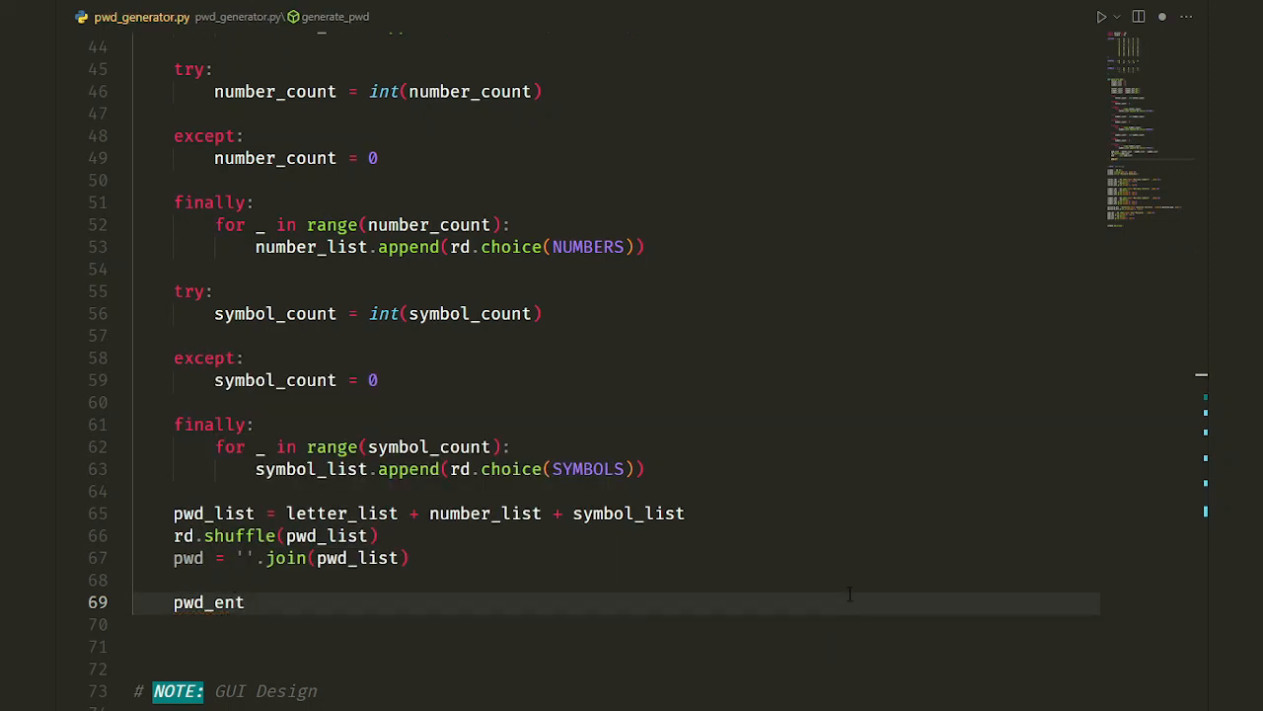
type(".delete")
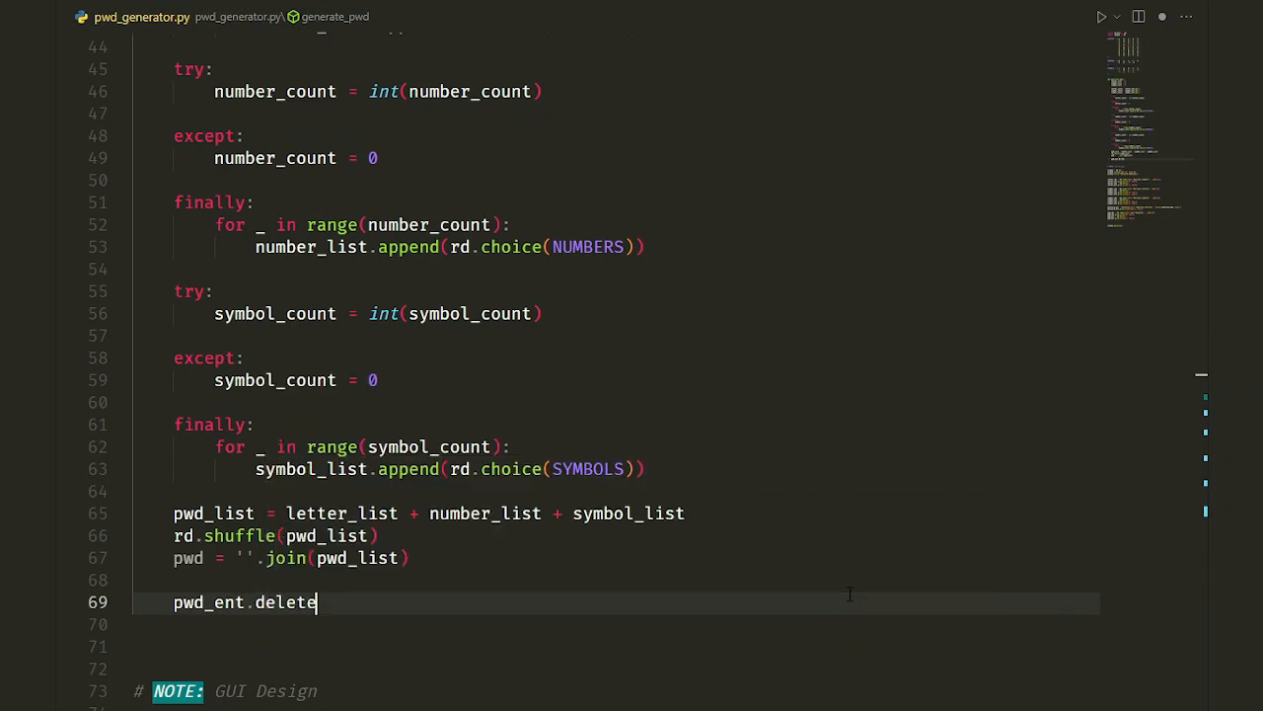
type("(0,")
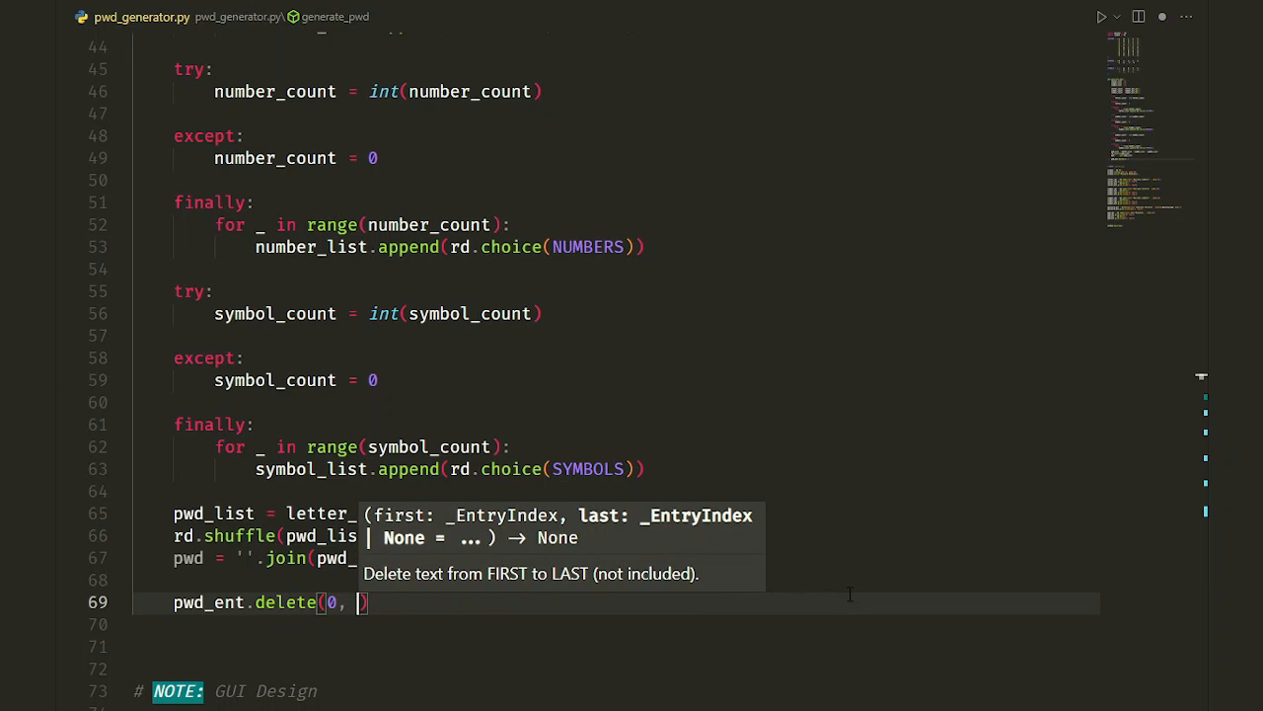
type("Tk")
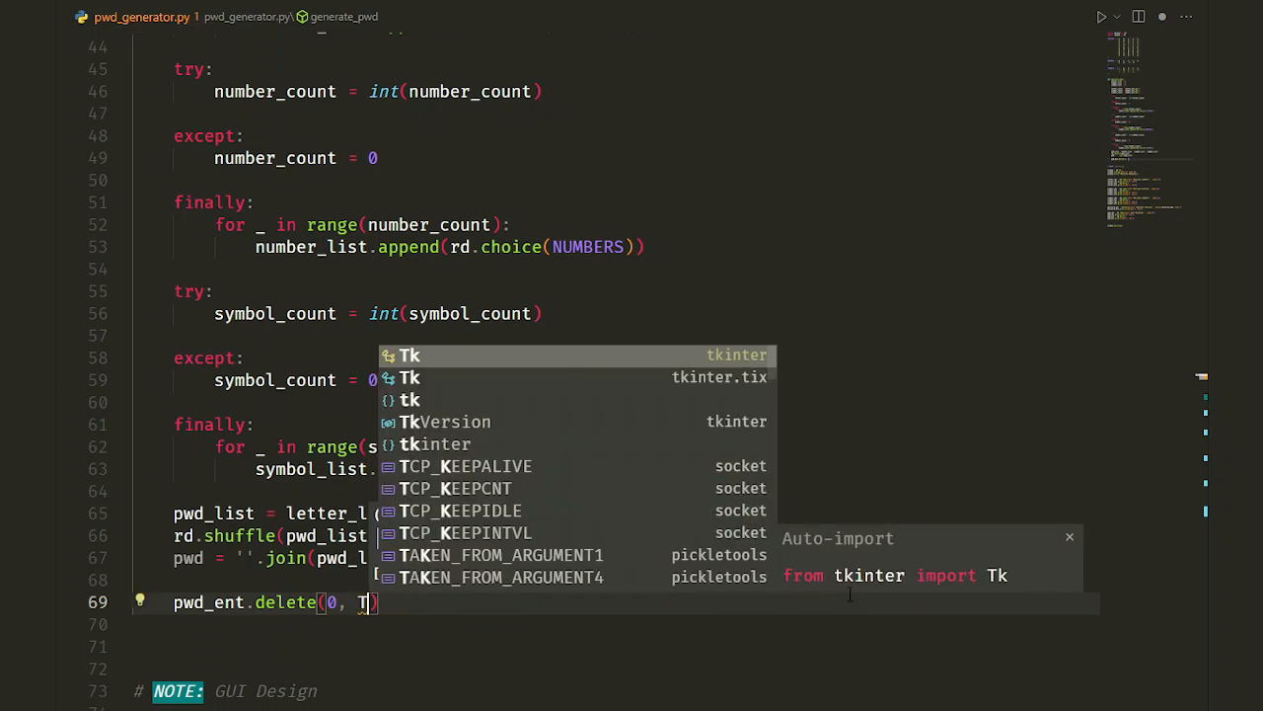
type("k.")
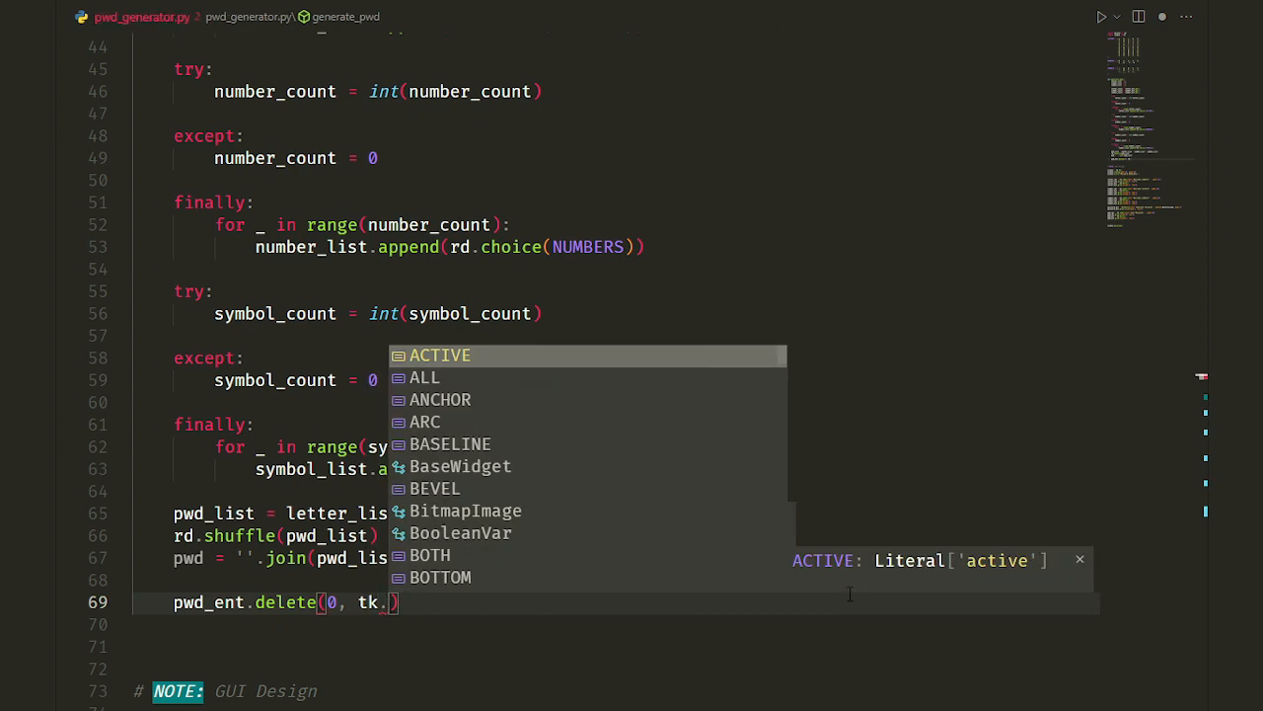
type("END")
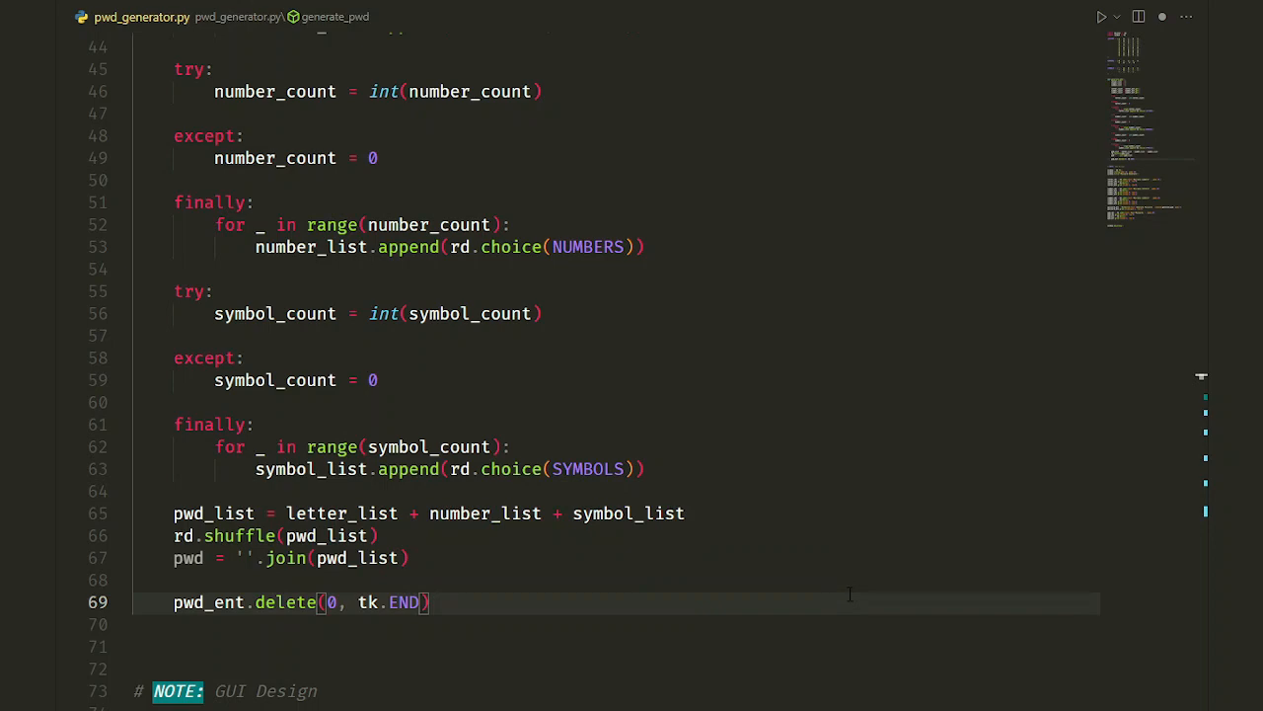
Add window.clipboard_clear() and pwd_ent.insert(0, pwd) to show the new password.
type("window.clipboard_clear(")
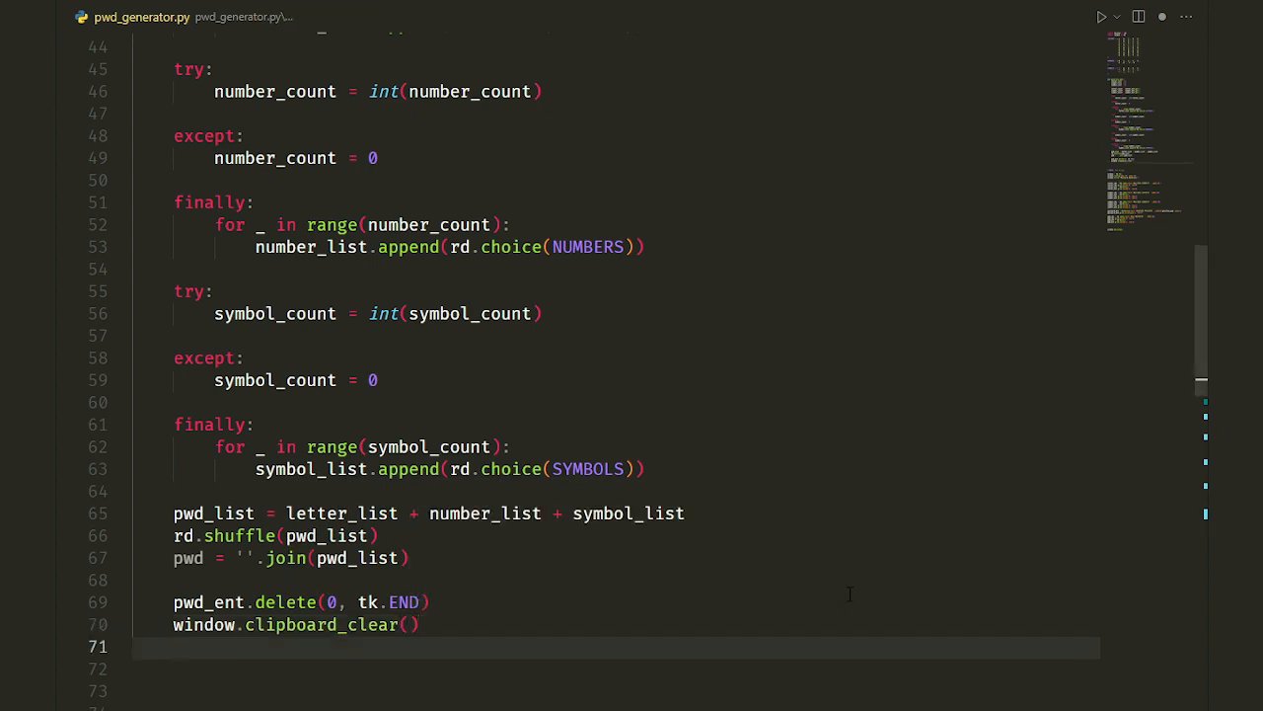
type("pwd_ent.insert(0, pwd")
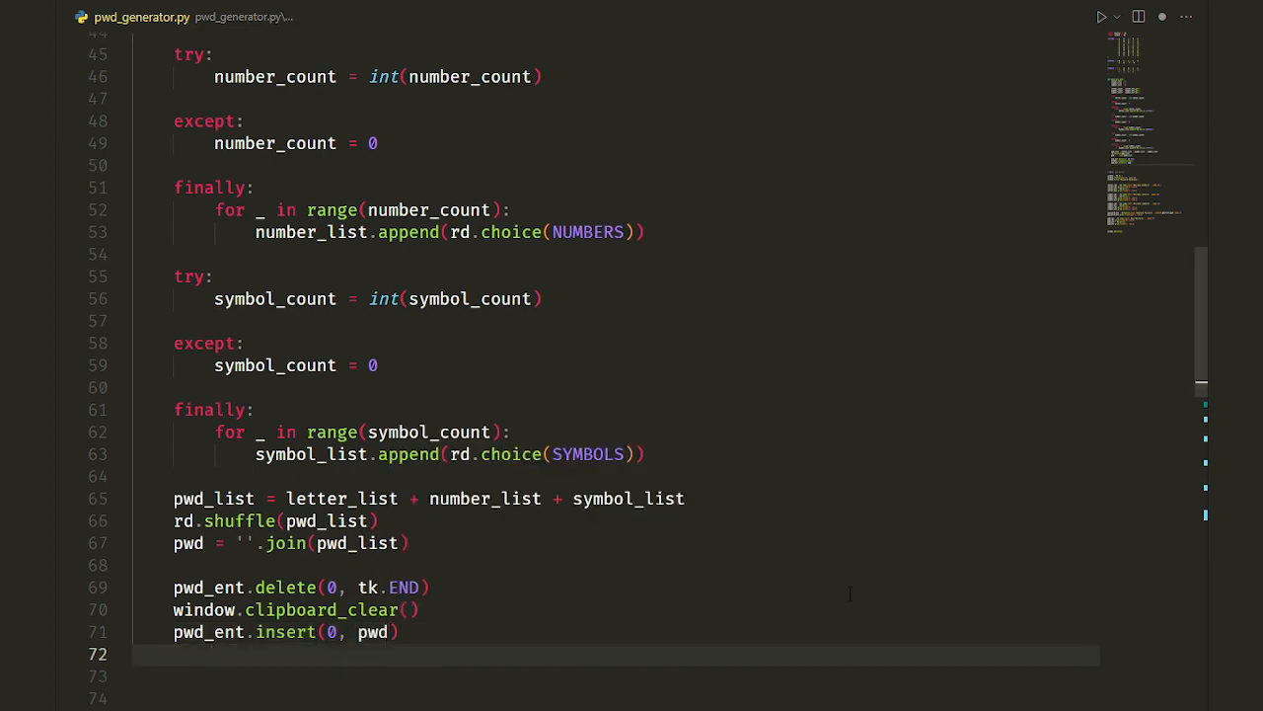
type("wind")
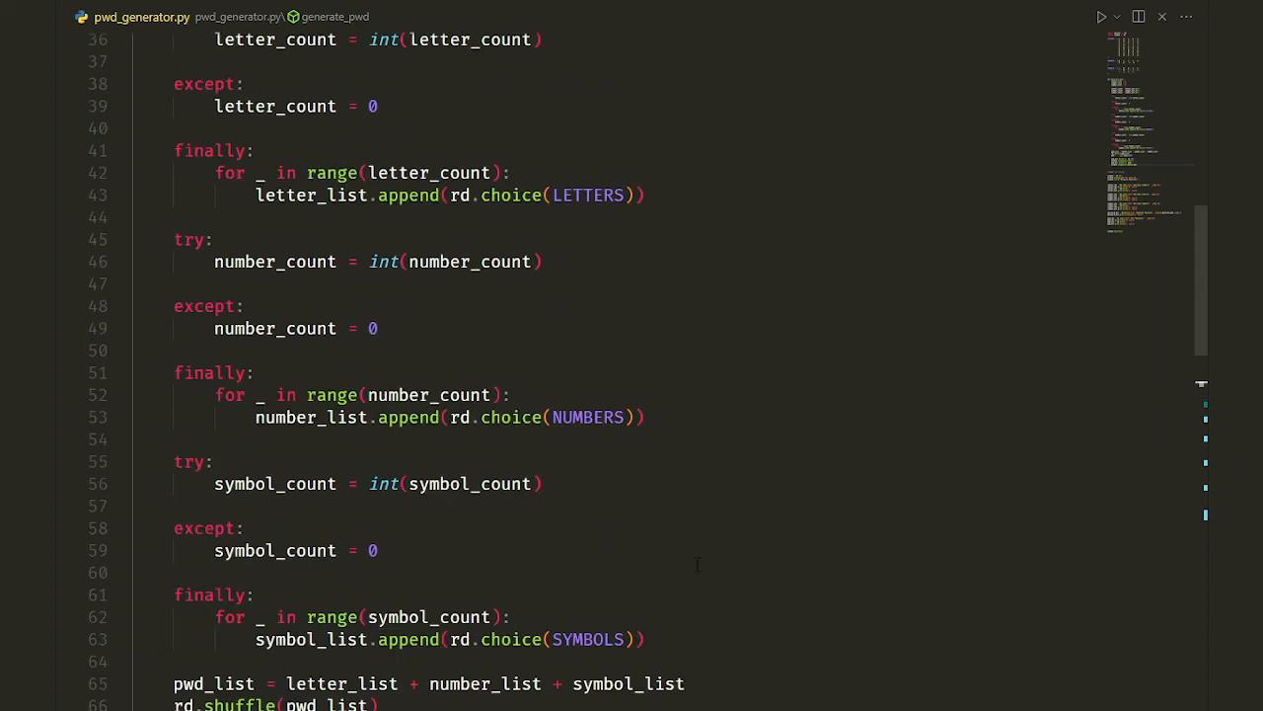
Run the script and generate passwords, including with invalid input 'wdawdaw'.
left_click(1101, 16)
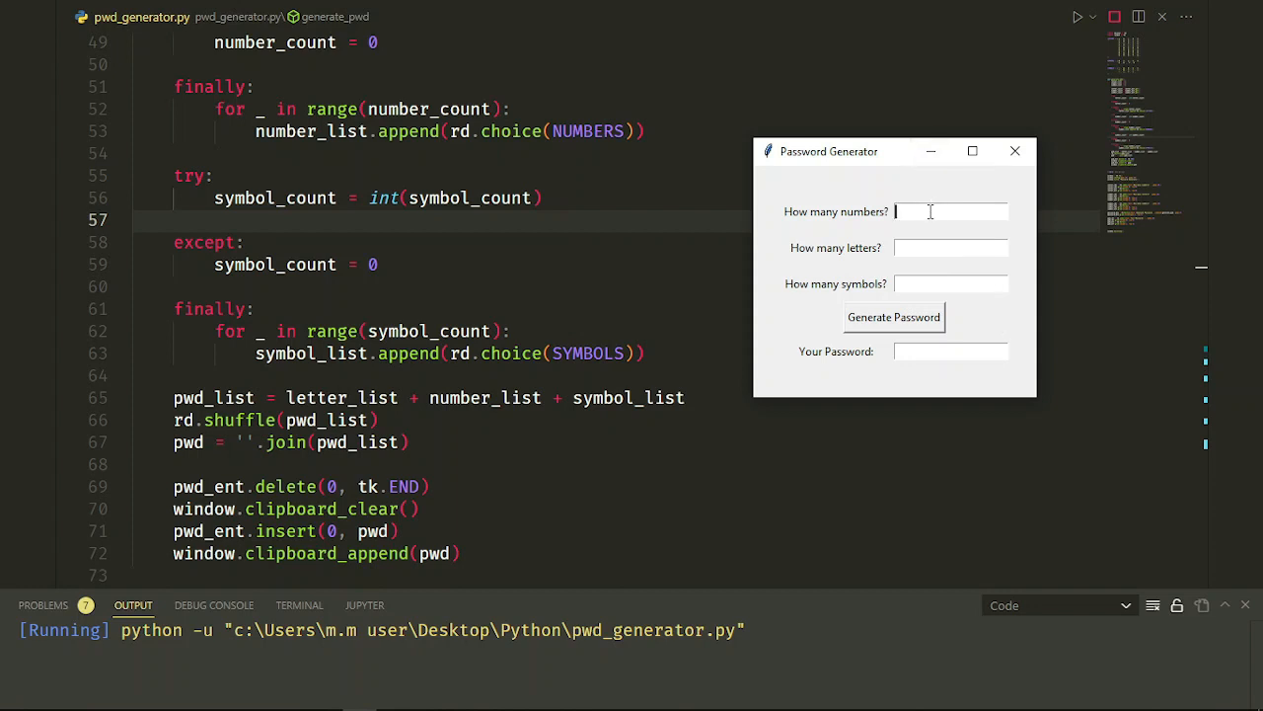
left_click(893, 317)
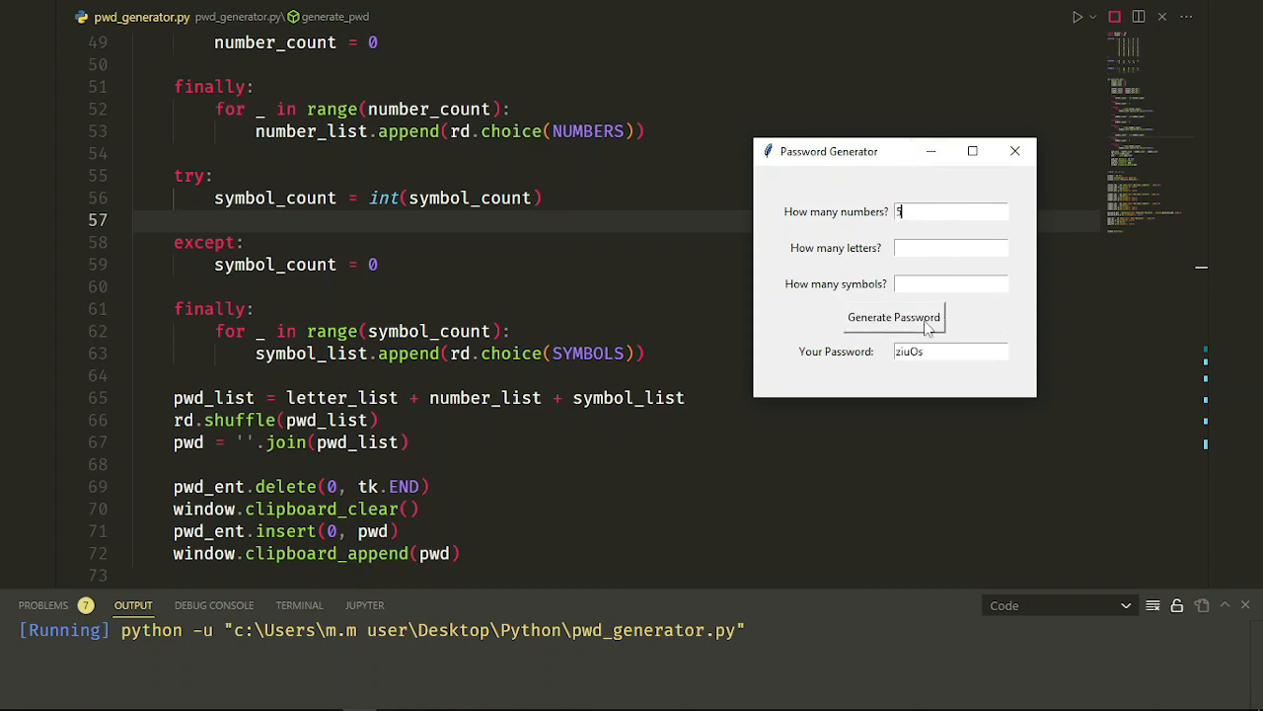
type("wdawdaw")
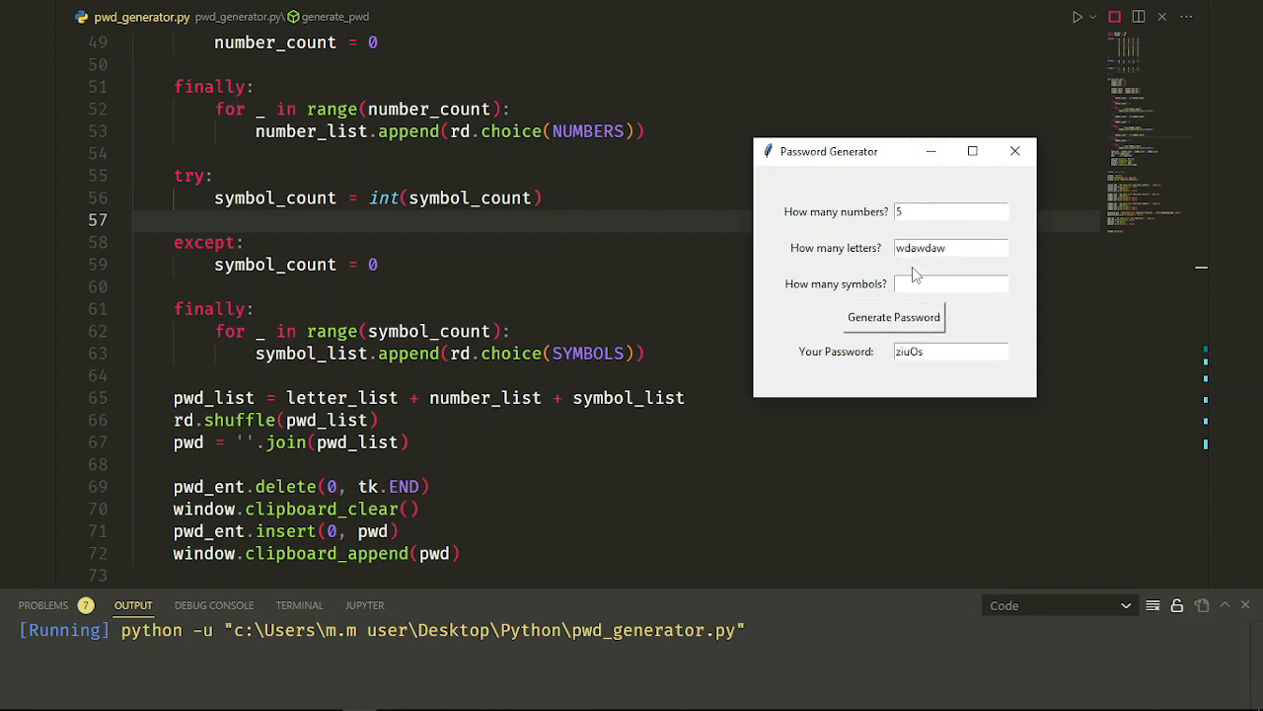
left_click(893, 316)
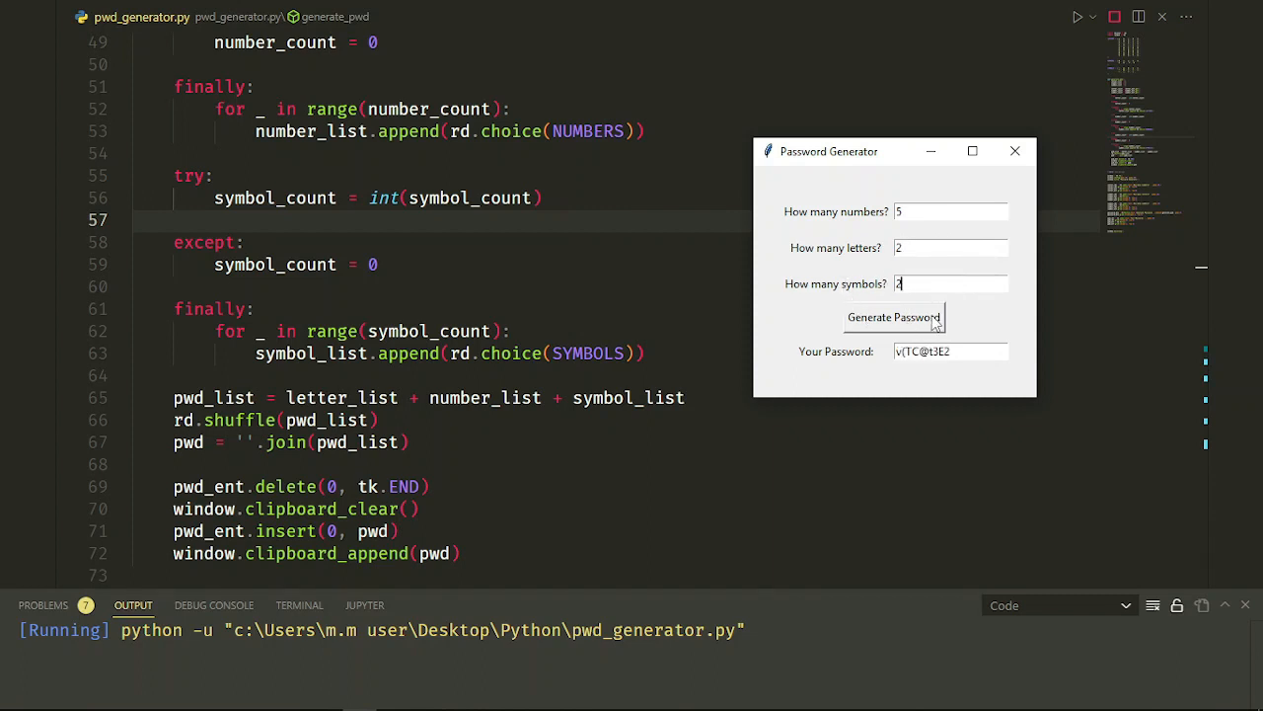
Generate several shuffled passwords from 5 numbers, 2 letters and 2 symbols.
left_click(893, 316)
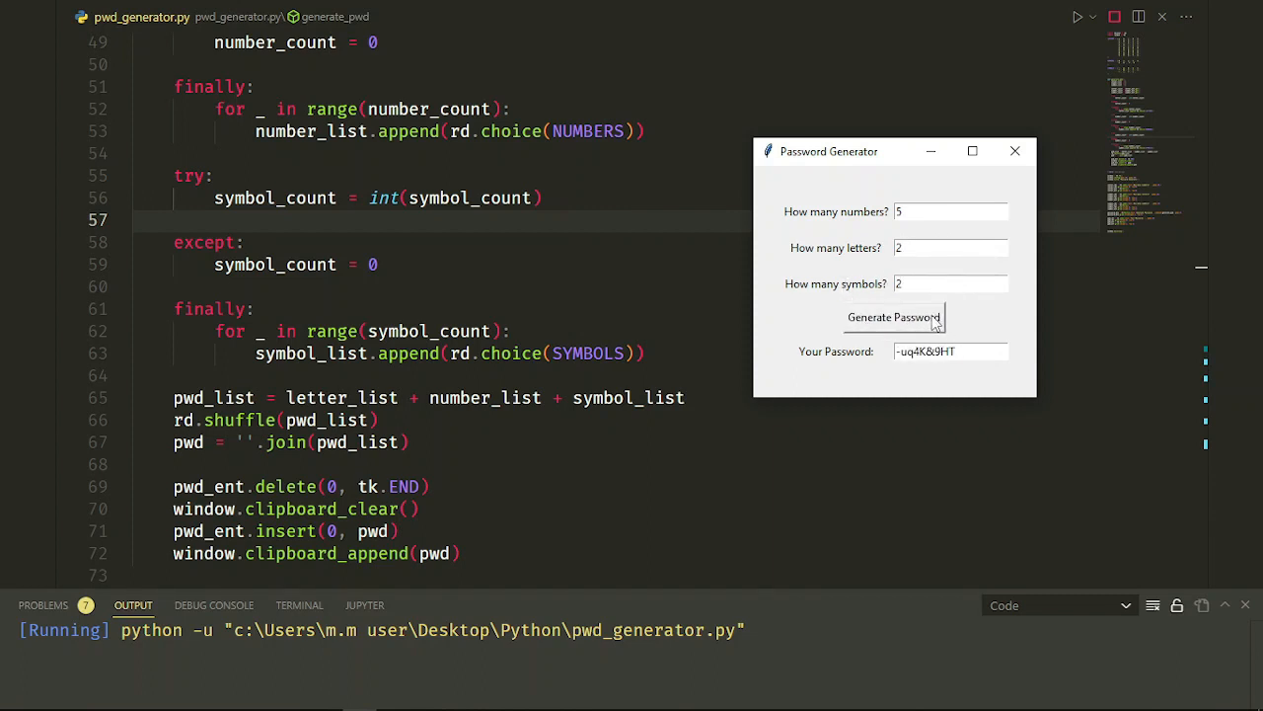
left_click(893, 317)
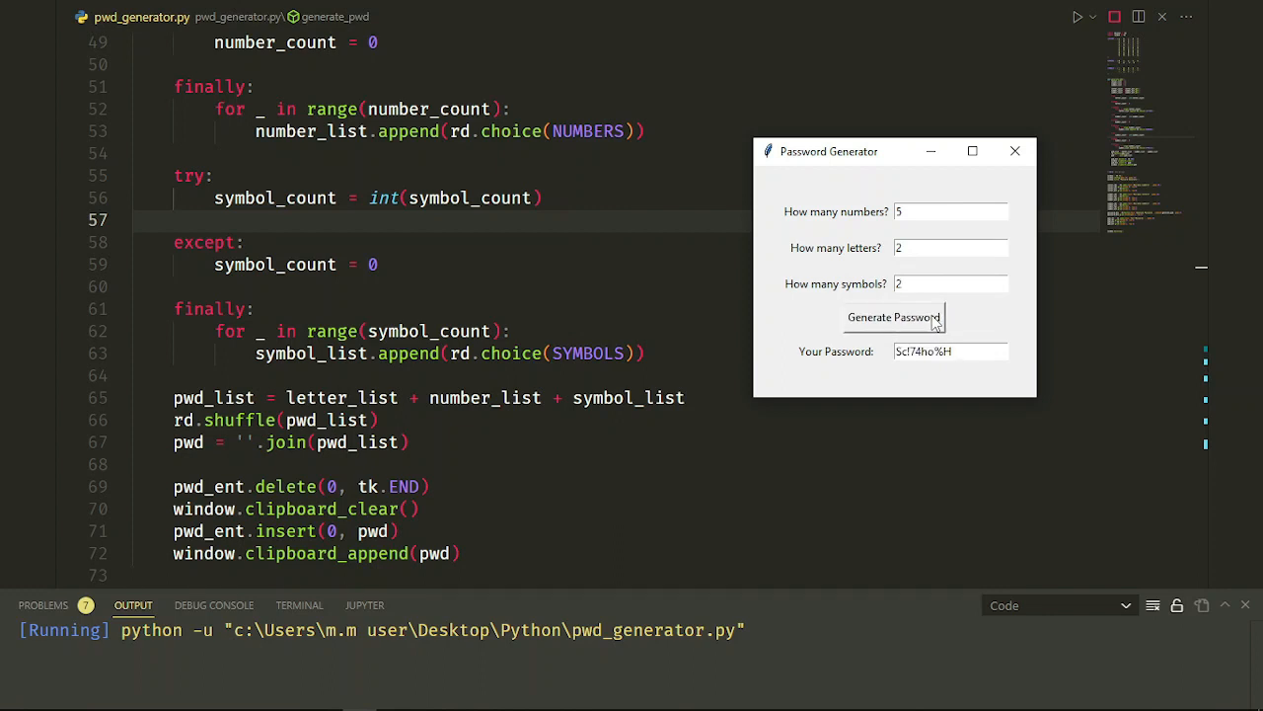
left_click(893, 317)
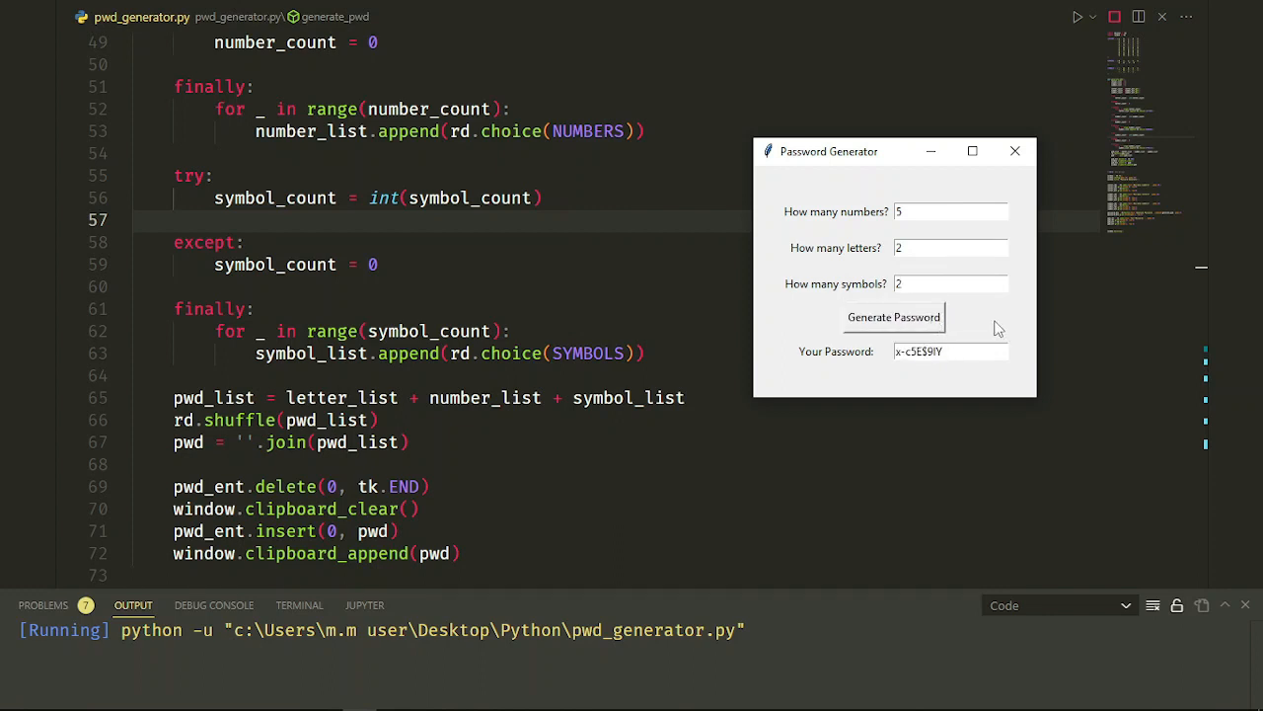